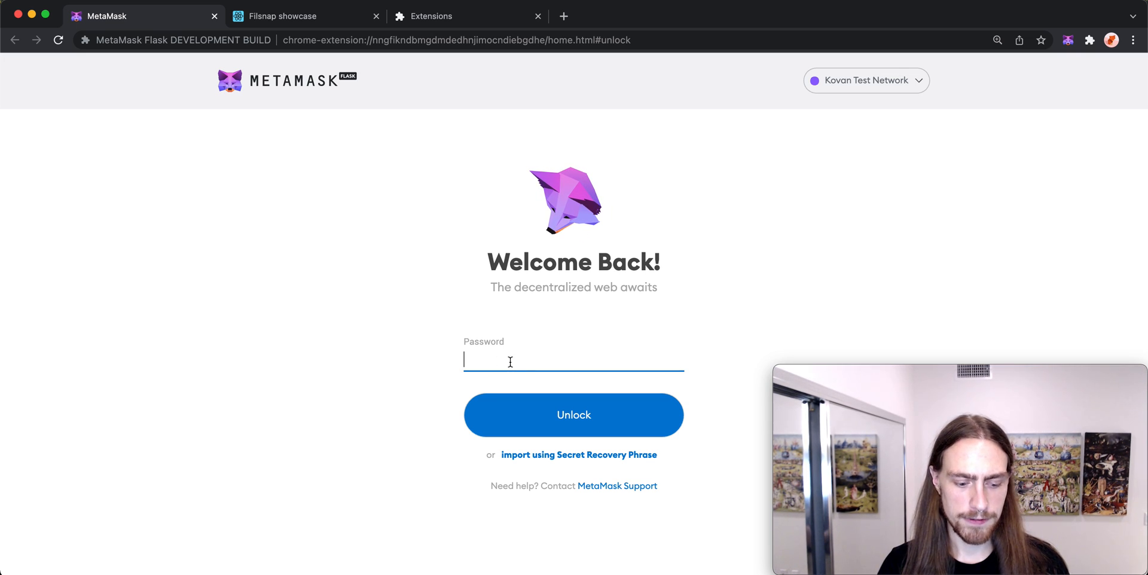
# Step: Unlock the wallet with the password and go to Settings from the account menu
pyautogui.click(573, 414)
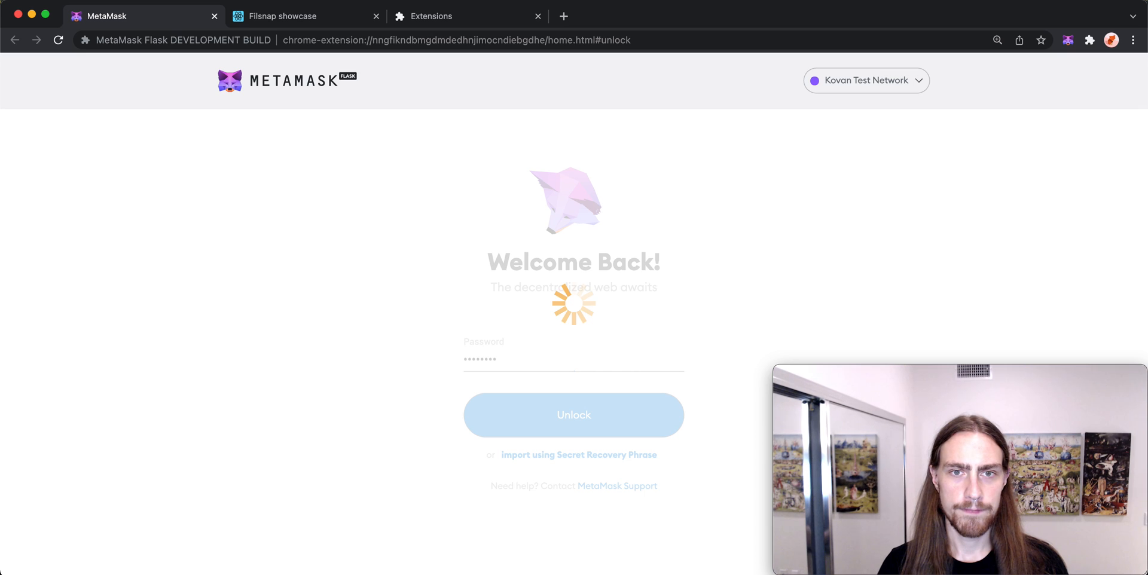
pyautogui.click(573, 415)
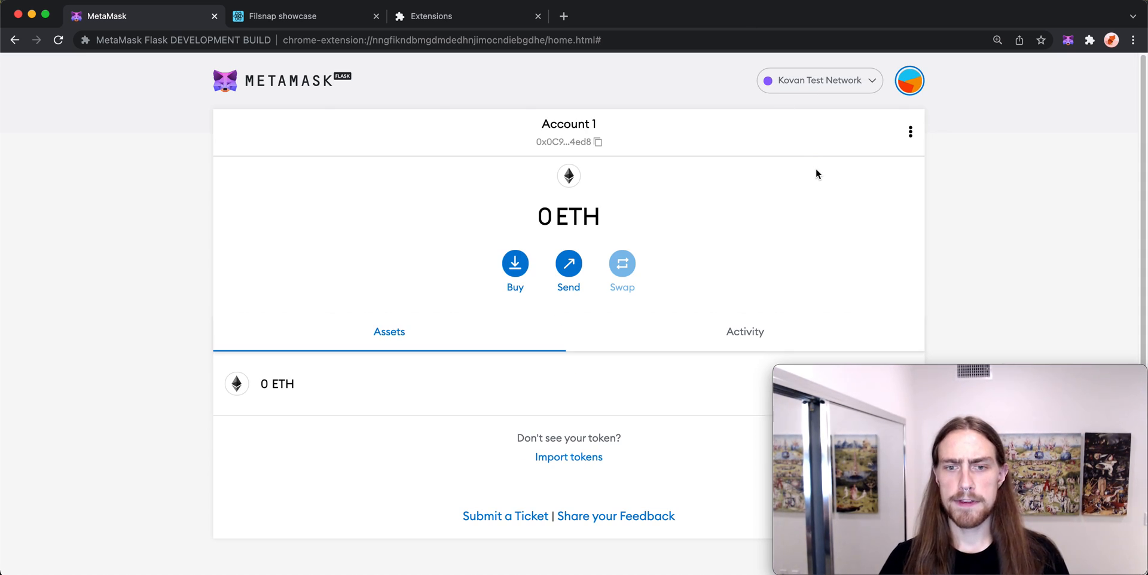
pyautogui.moveTo(837, 131)
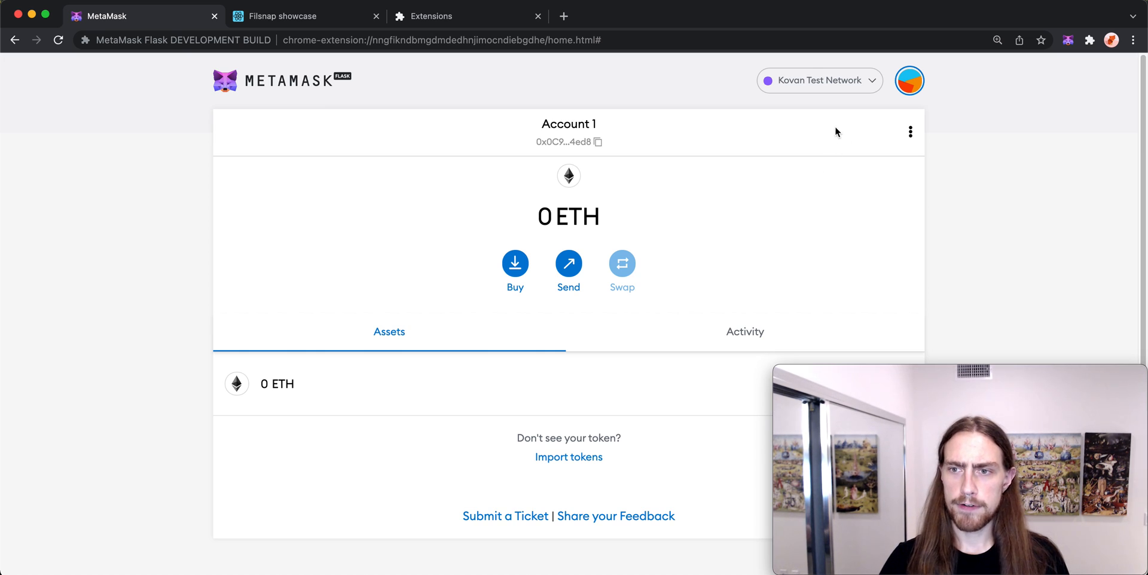
pyautogui.click(909, 80)
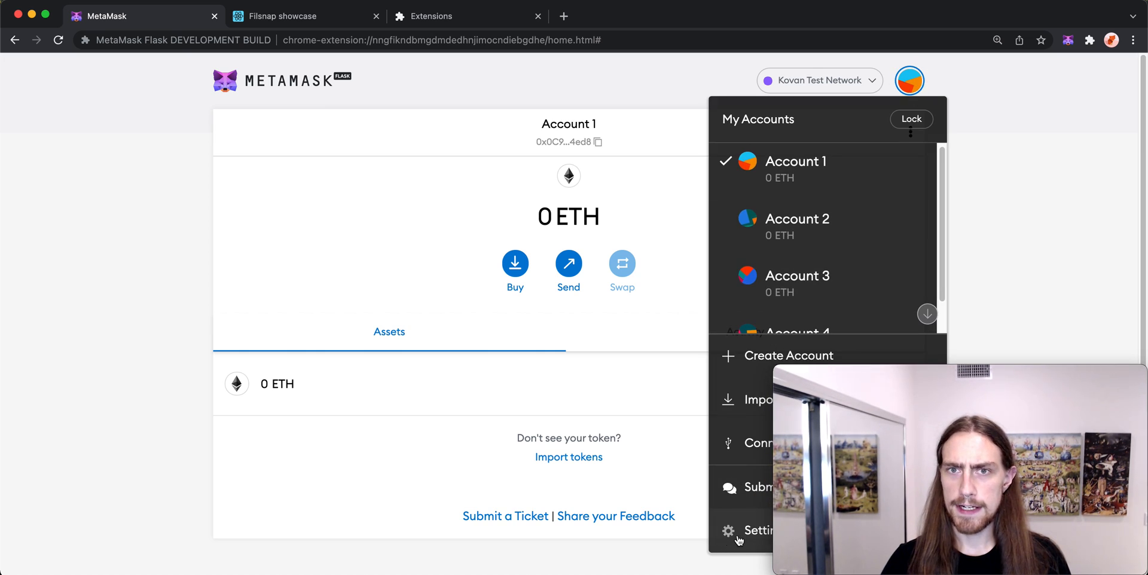
pyautogui.click(740, 531)
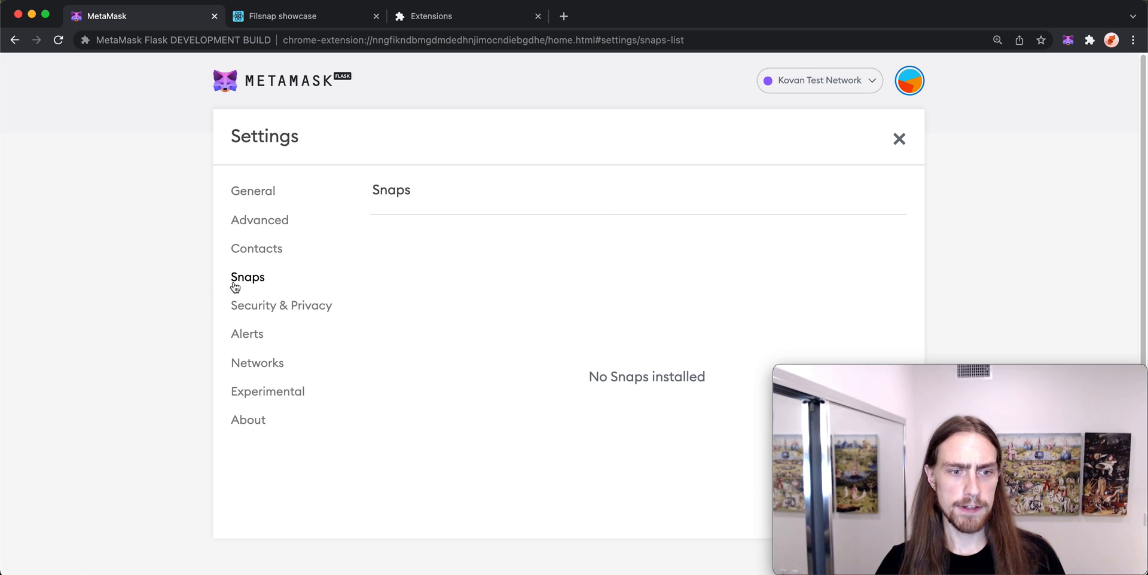
pyautogui.moveTo(400, 258)
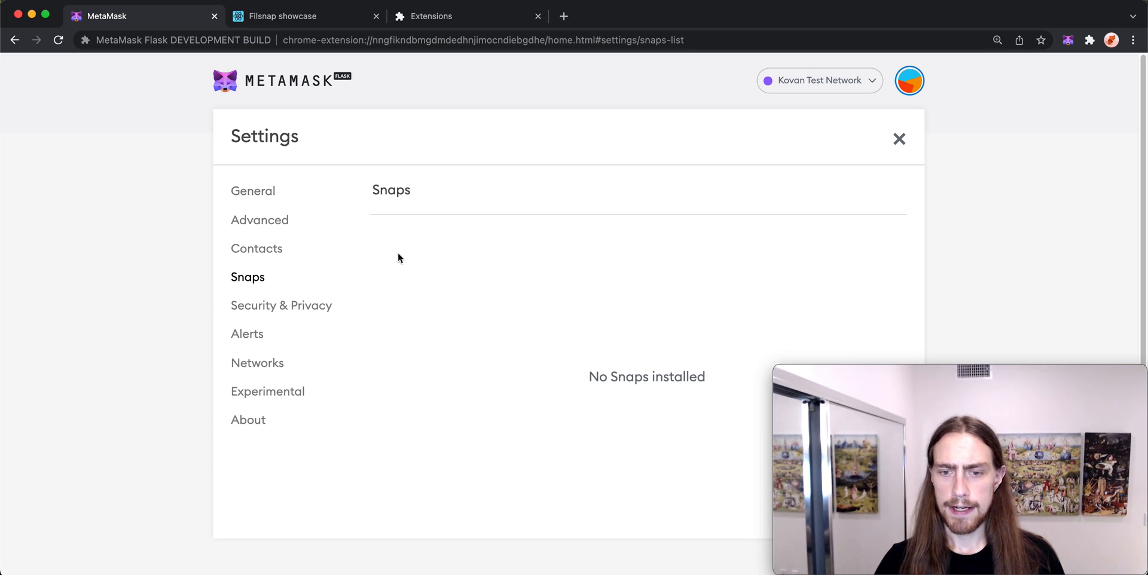
pyautogui.moveTo(567, 258)
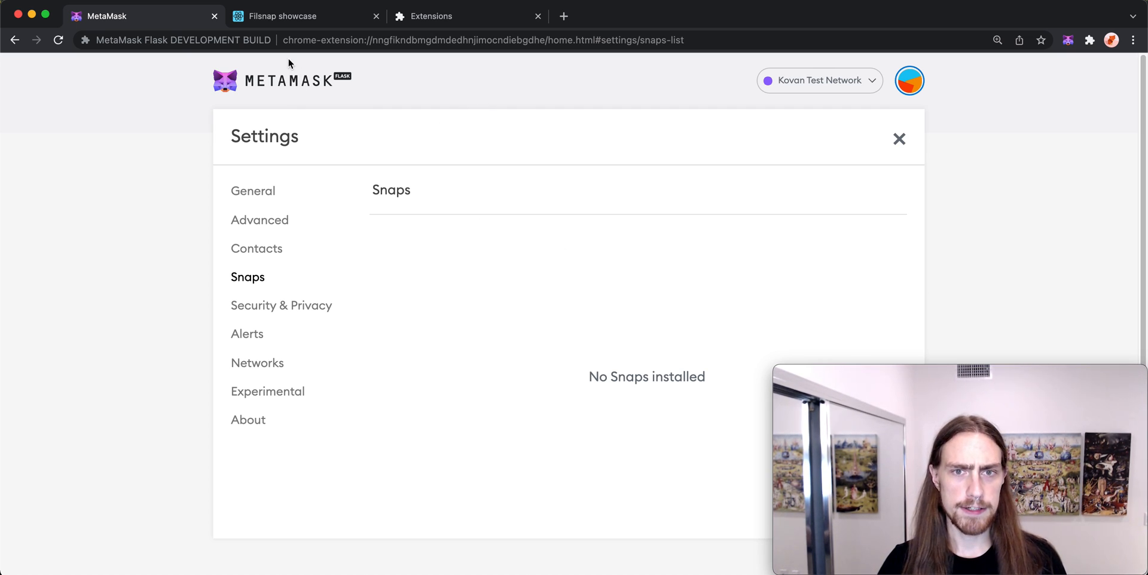
# Step: From the Filsnap demo page, request a MetaMask connection raising the local snap permission request
pyautogui.click(293, 16)
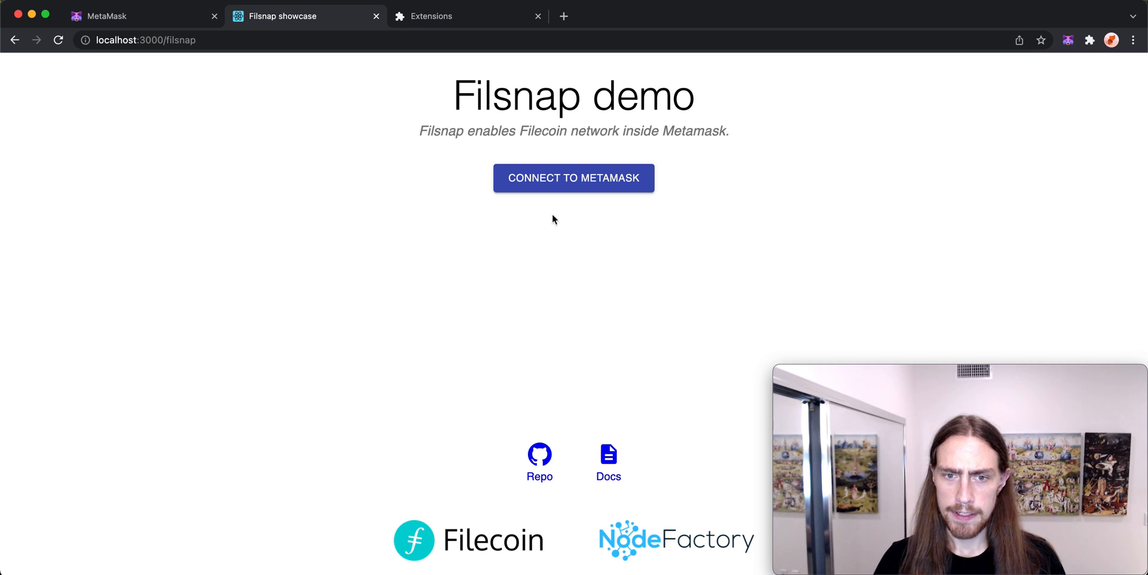
pyautogui.click(573, 178)
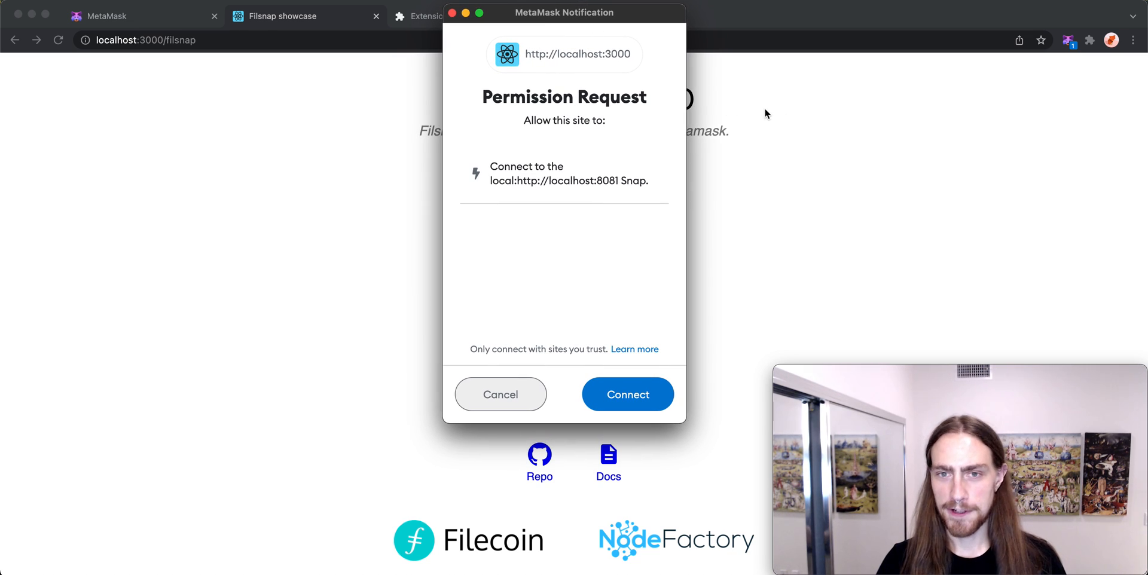
pyautogui.moveTo(778, 132)
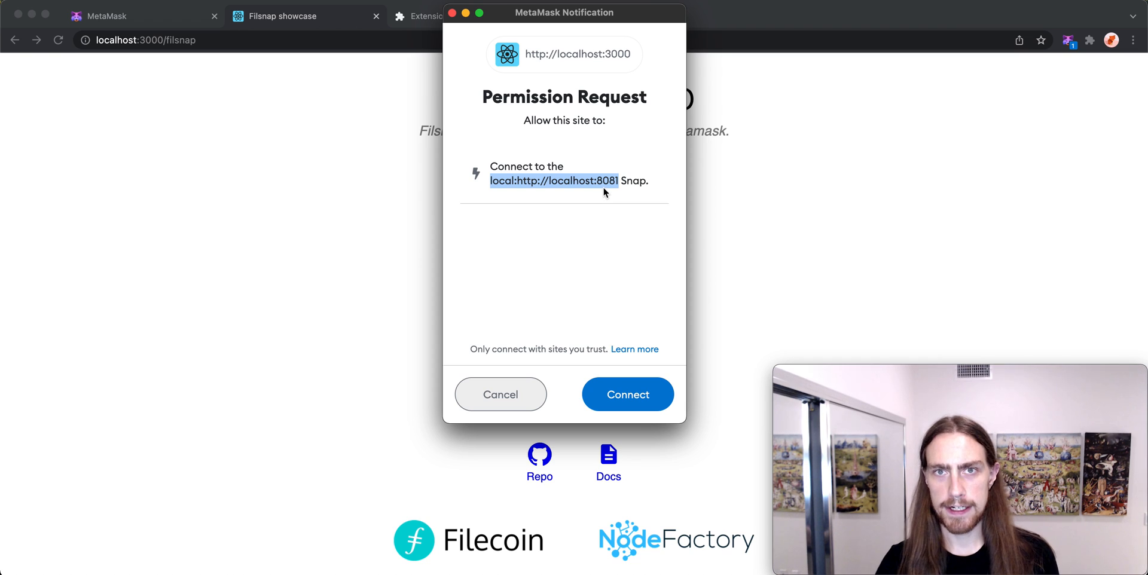
pyautogui.moveTo(536, 176)
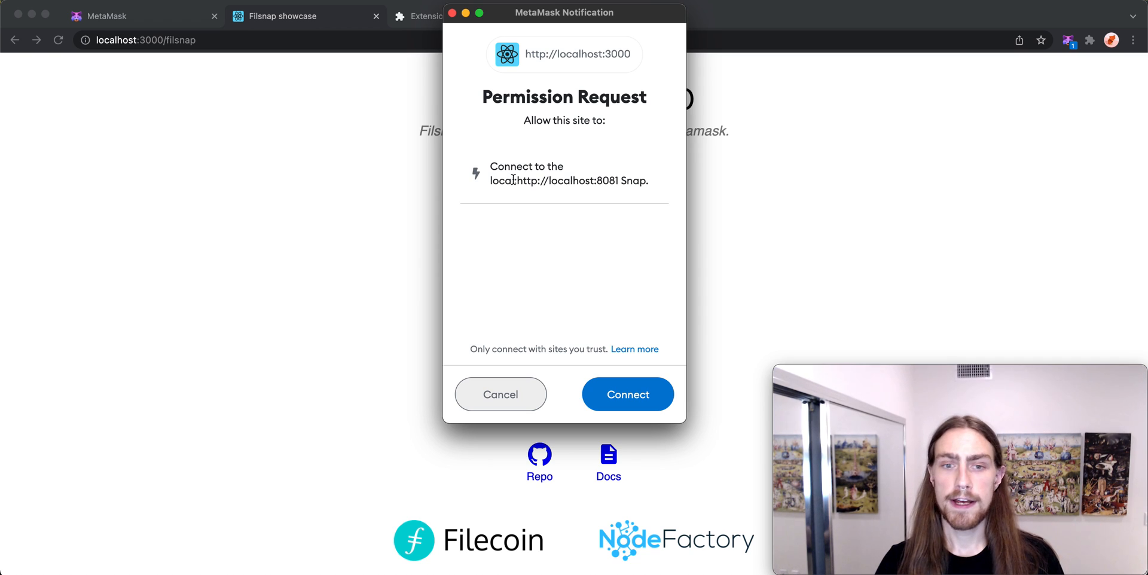
pyautogui.doubleClick(501, 181)
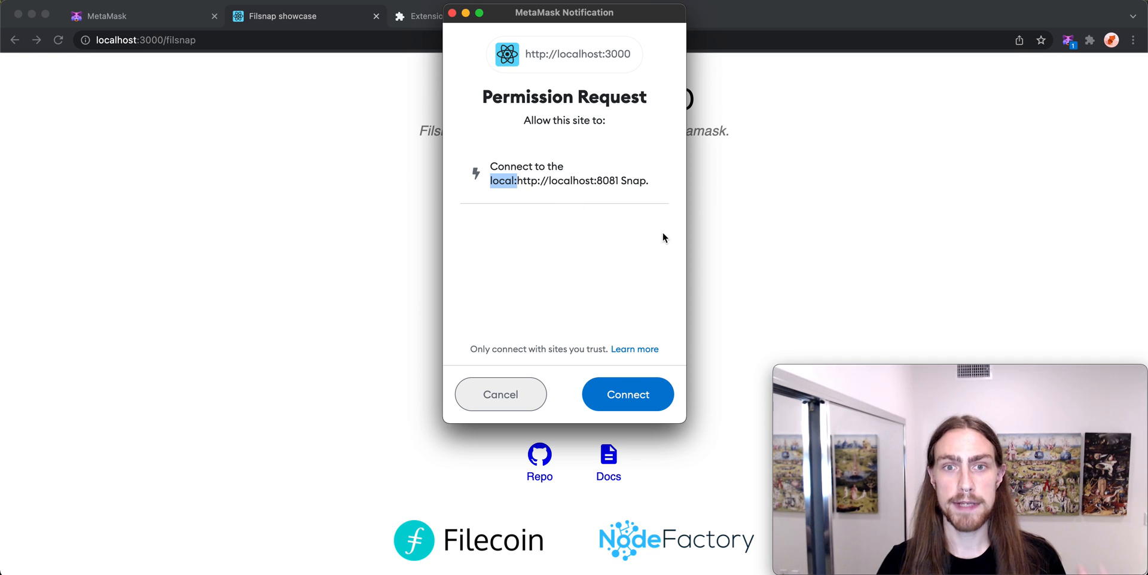
pyautogui.moveTo(656, 384)
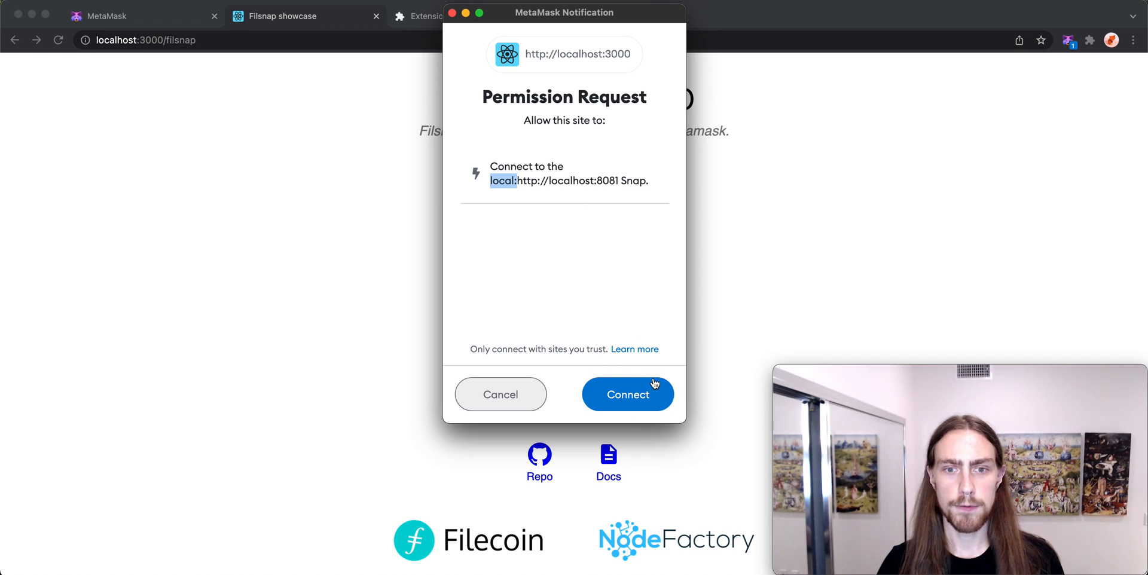
# Step: Approve connecting the demo site so the Install Snap permissions list appears
pyautogui.click(627, 395)
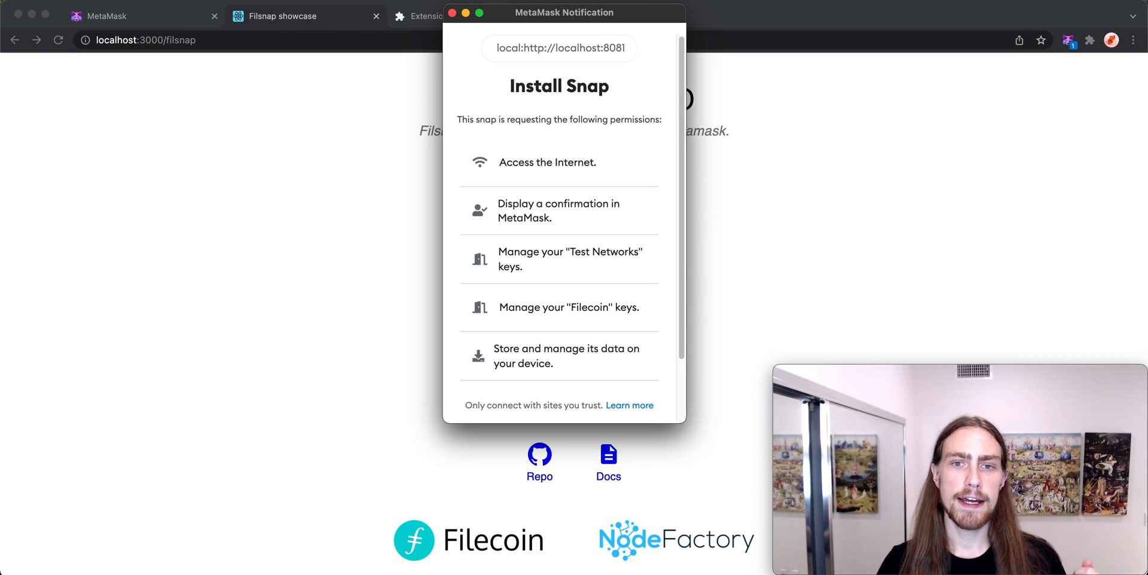
pyautogui.moveTo(657, 67)
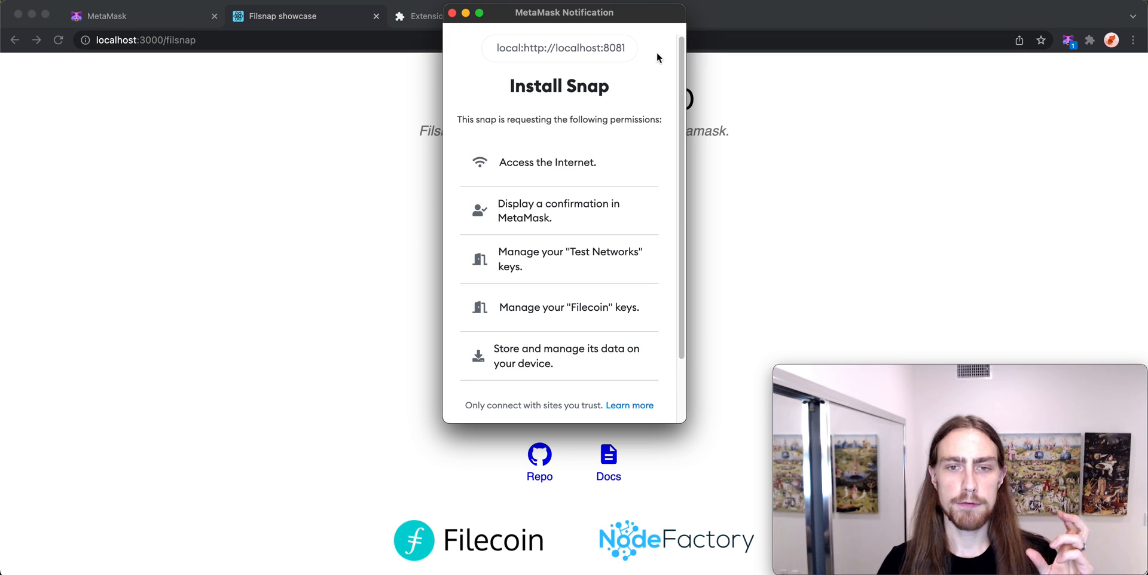
pyautogui.moveTo(645, 61)
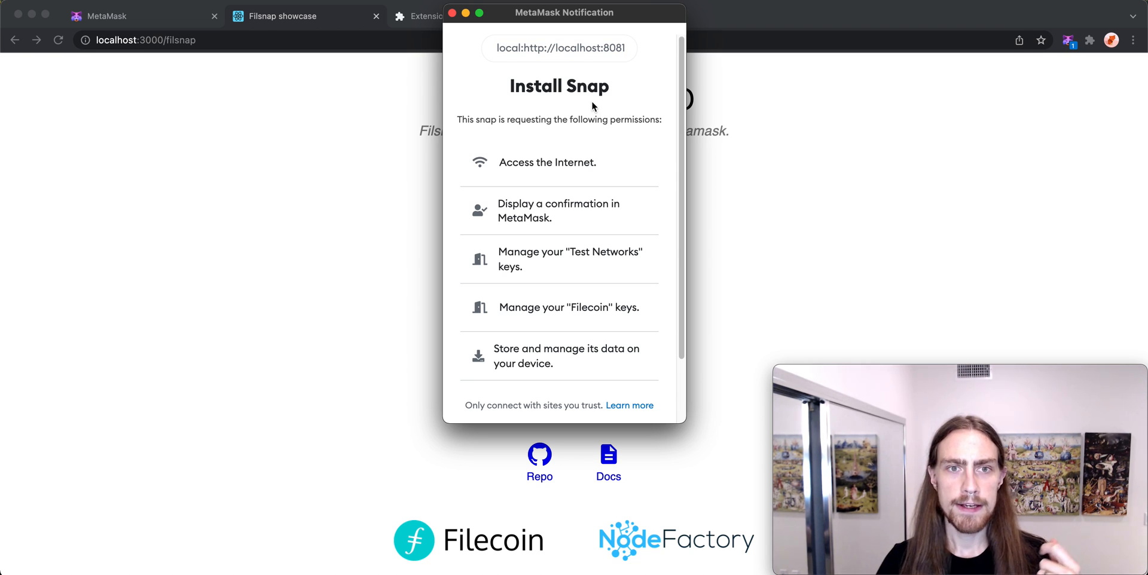
pyautogui.moveTo(489, 154)
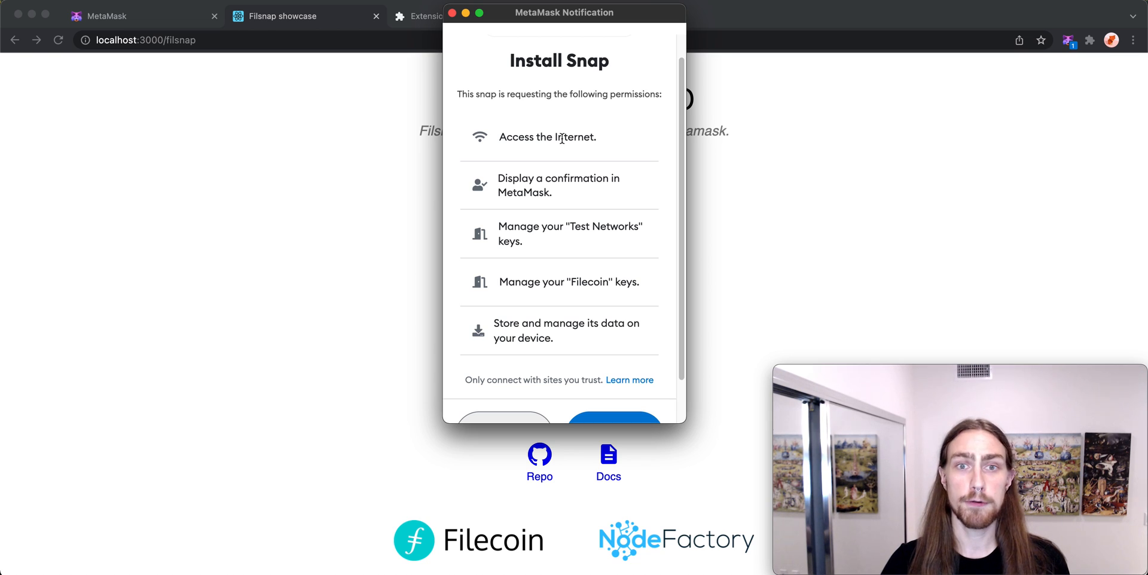
pyautogui.moveTo(583, 132)
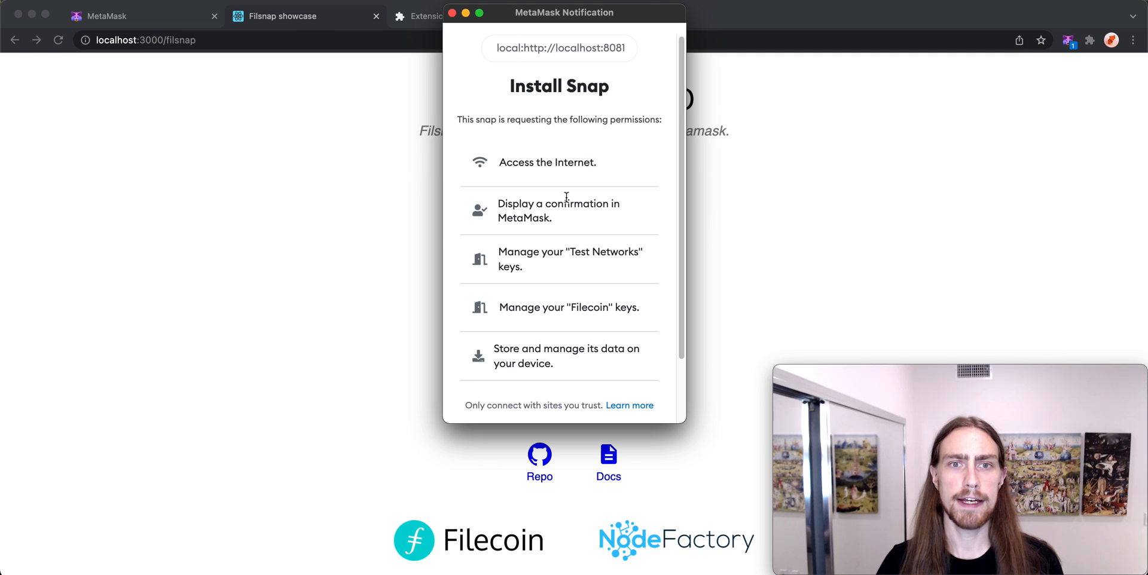
# Step: Scroll through Filsnap's requested permissions down to the Approve & Install option
pyautogui.scroll(-3)
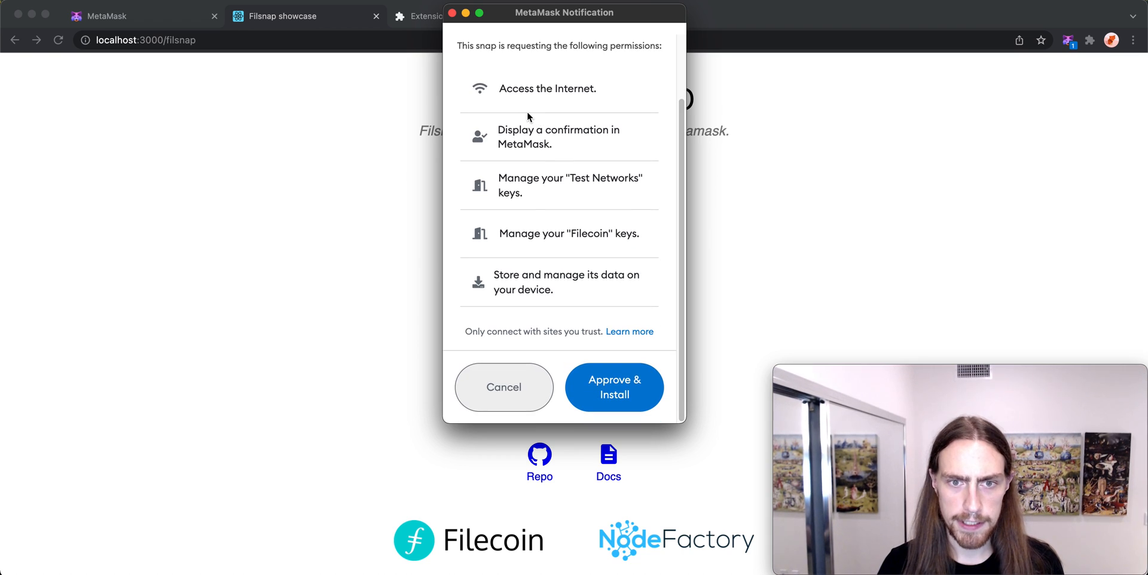
pyautogui.moveTo(501, 96)
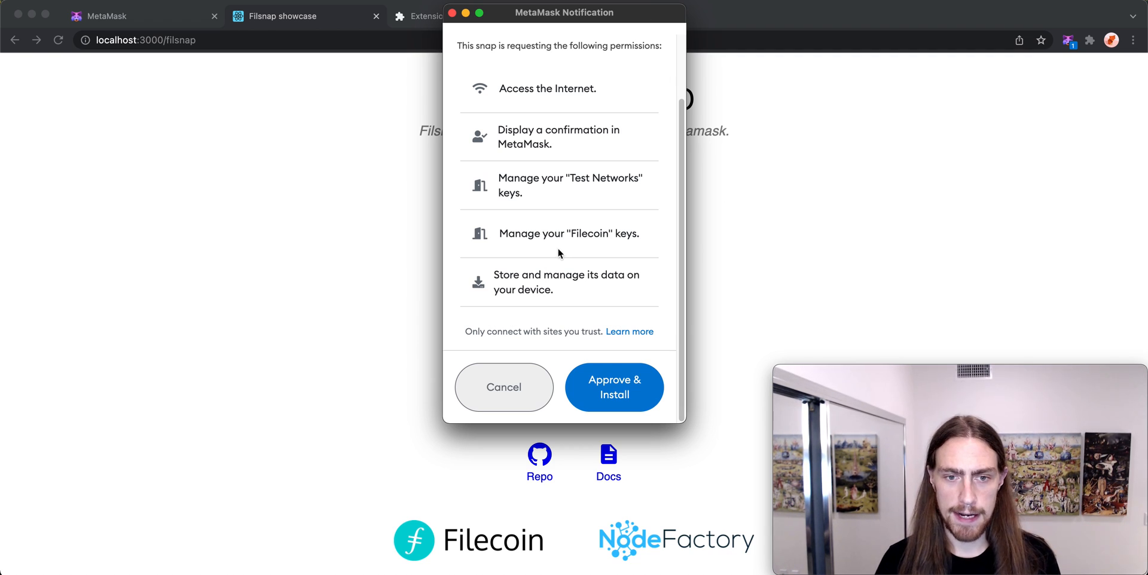
pyautogui.moveTo(548, 193)
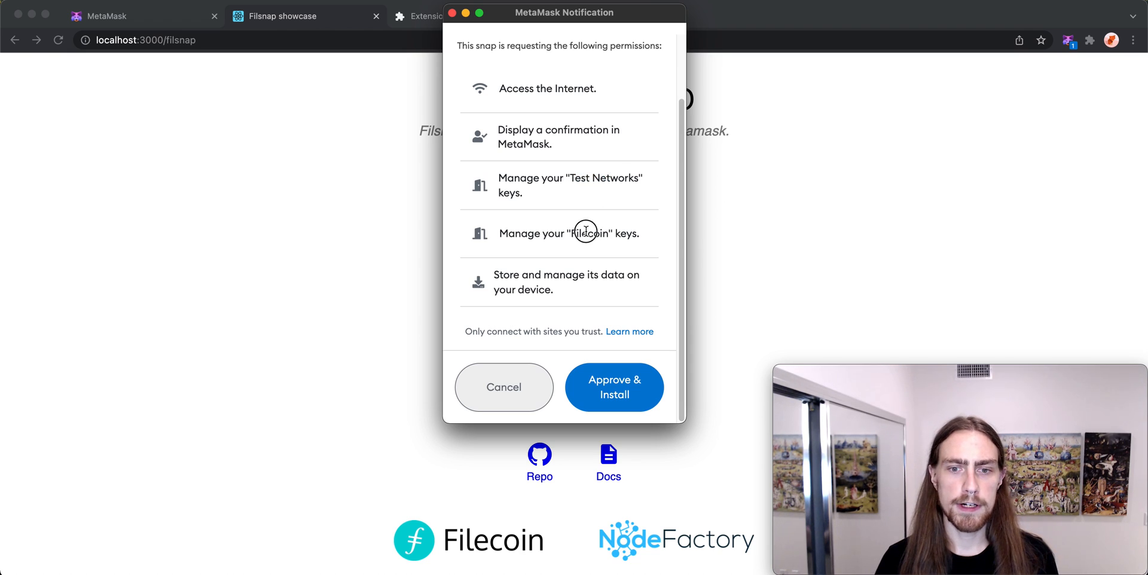
pyautogui.moveTo(538, 240)
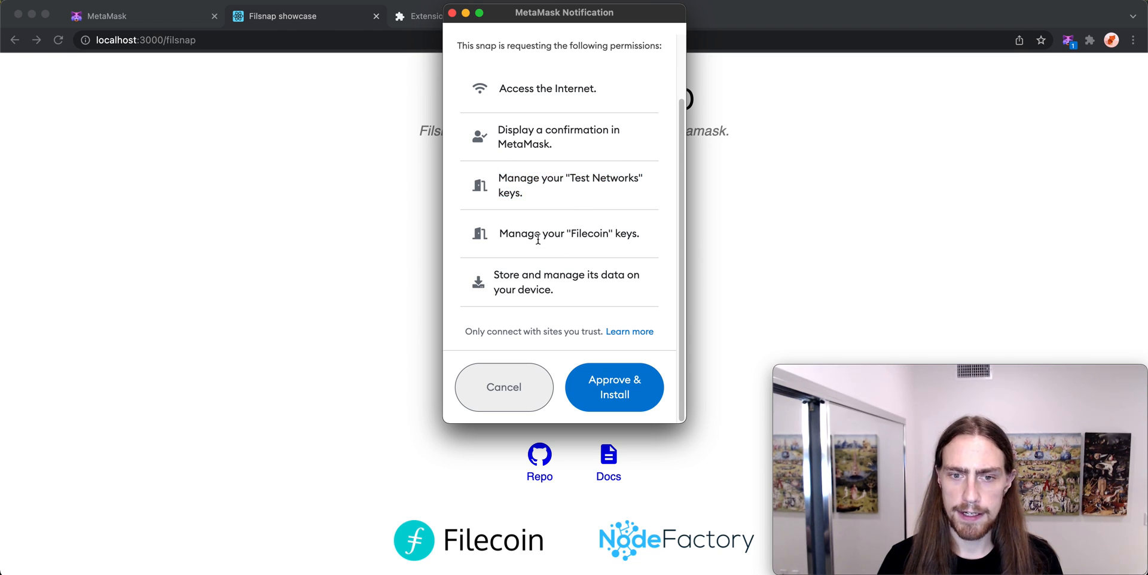
pyautogui.moveTo(658, 262)
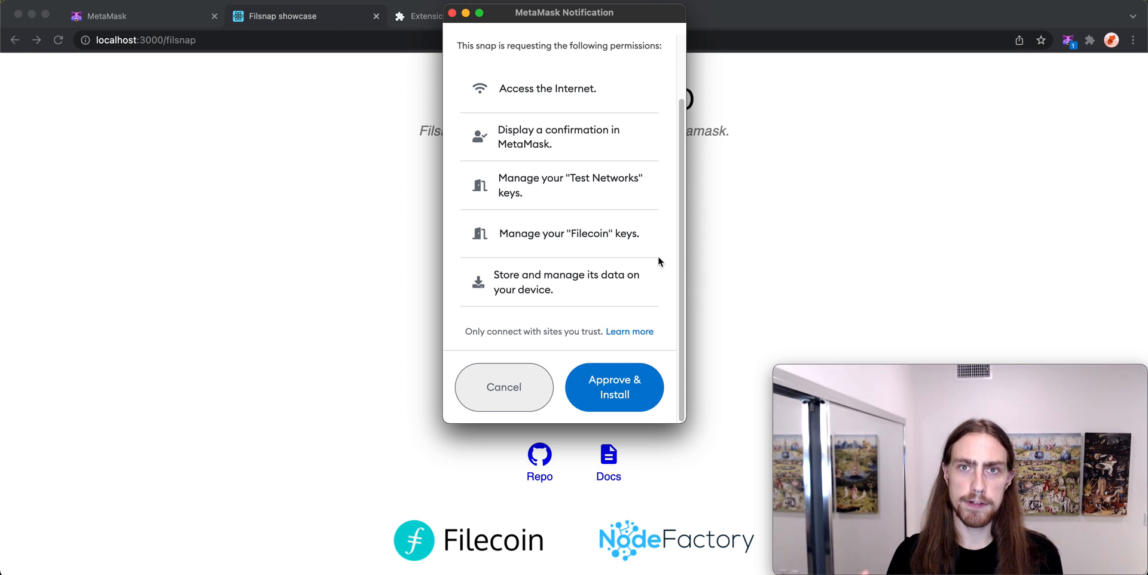
pyautogui.moveTo(668, 250)
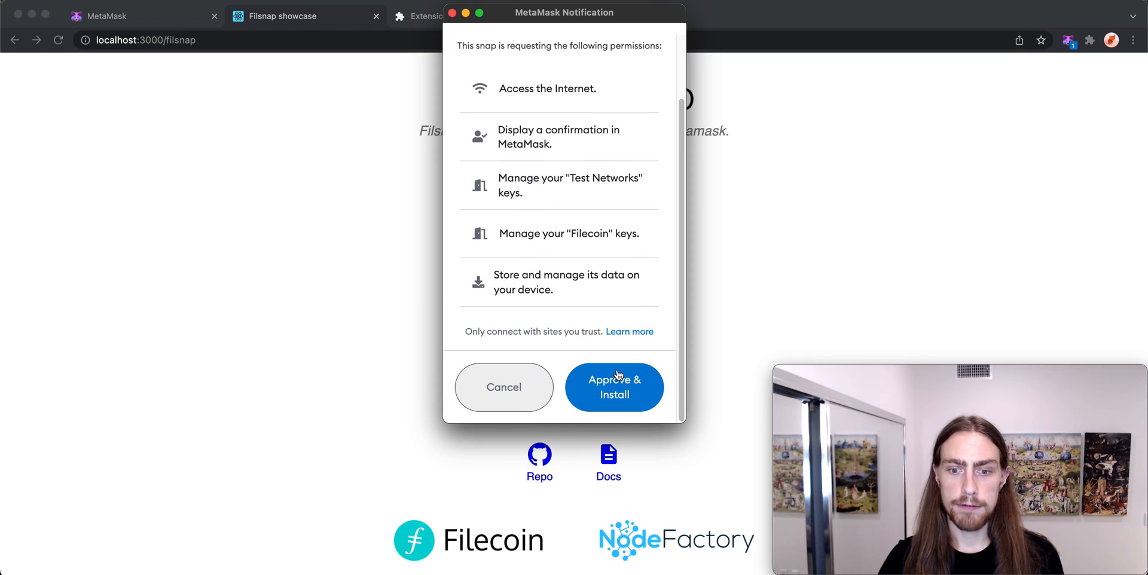
# Step: Approve installing Filsnap, acknowledging the key-access 'Are you sure?' warning
pyautogui.click(615, 388)
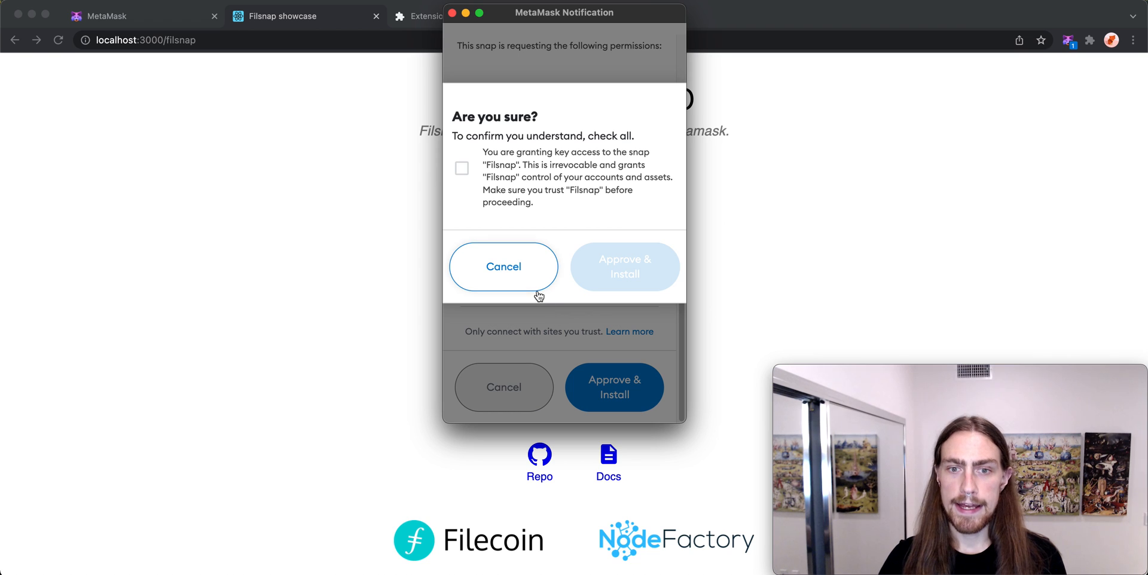
pyautogui.moveTo(569, 302)
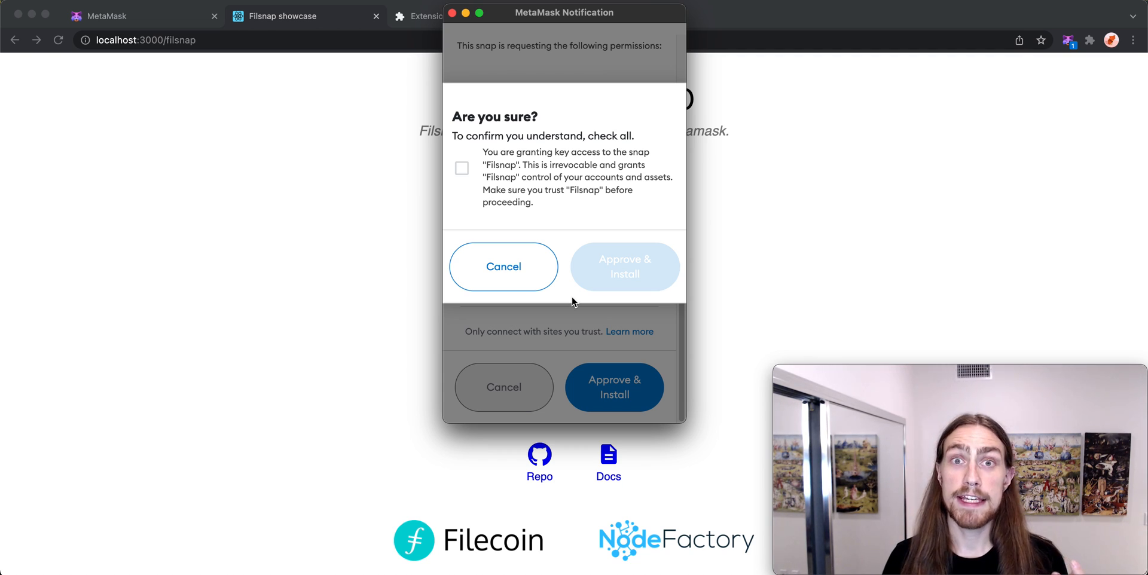
pyautogui.moveTo(509, 171)
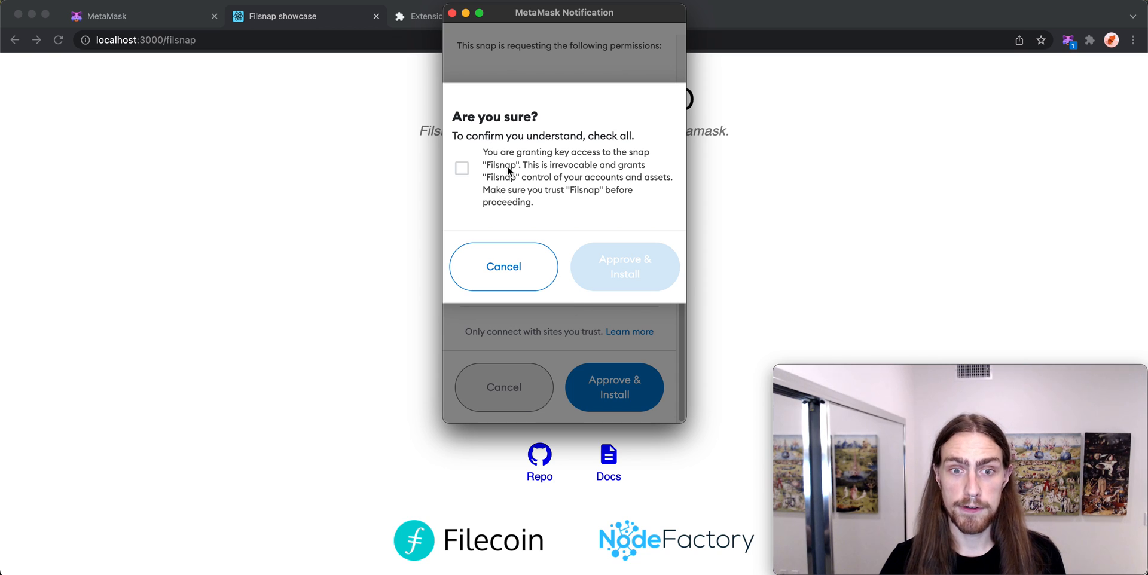
pyautogui.click(462, 168)
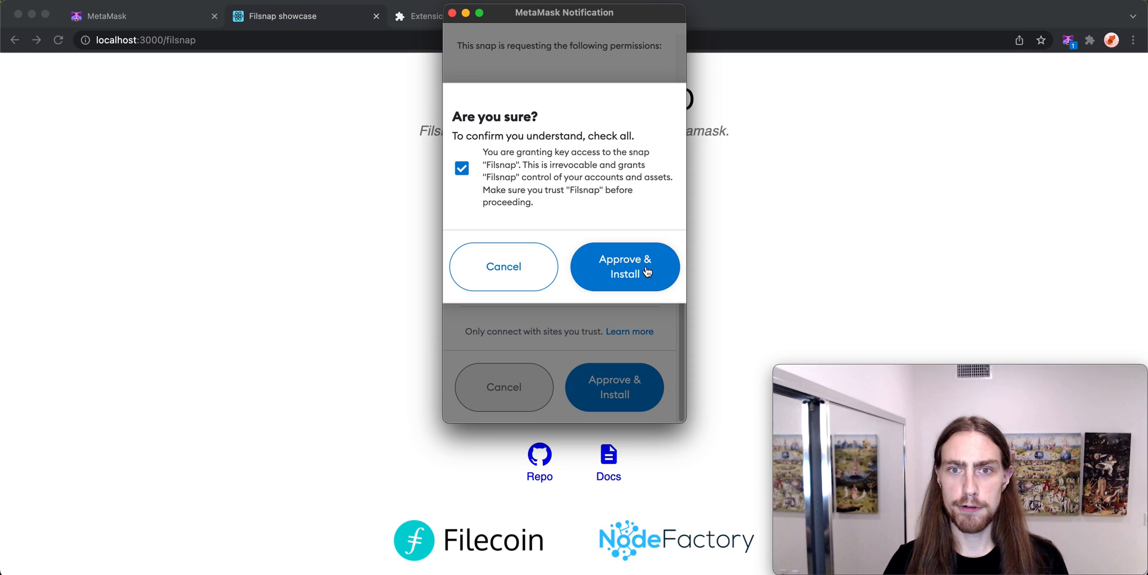
pyautogui.click(625, 266)
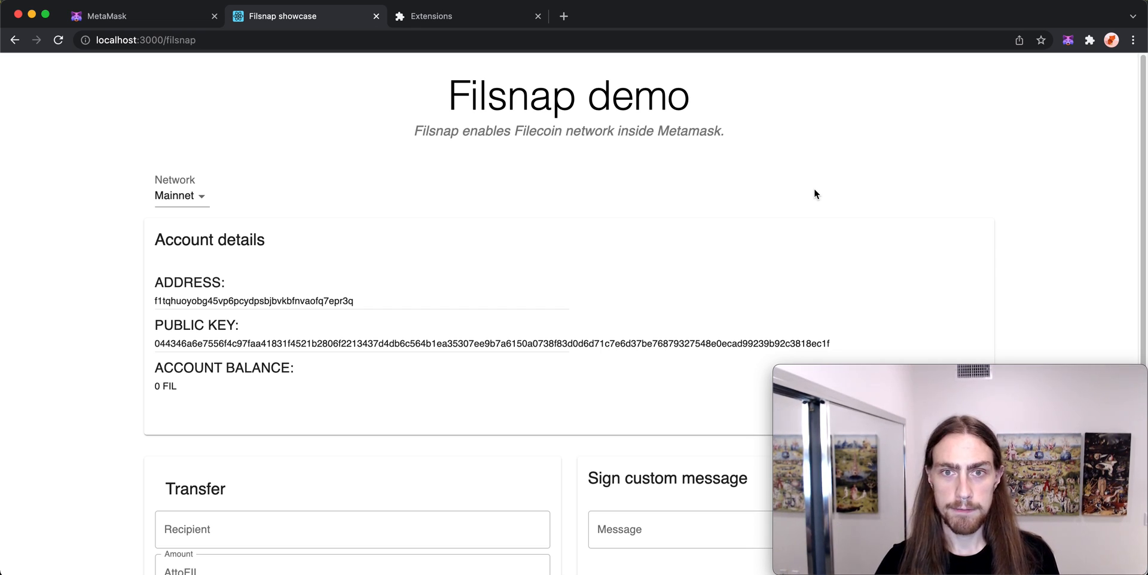
# Step: Review the demo account details and switch its network from Mainnet to Testnet
pyautogui.scroll(-3)
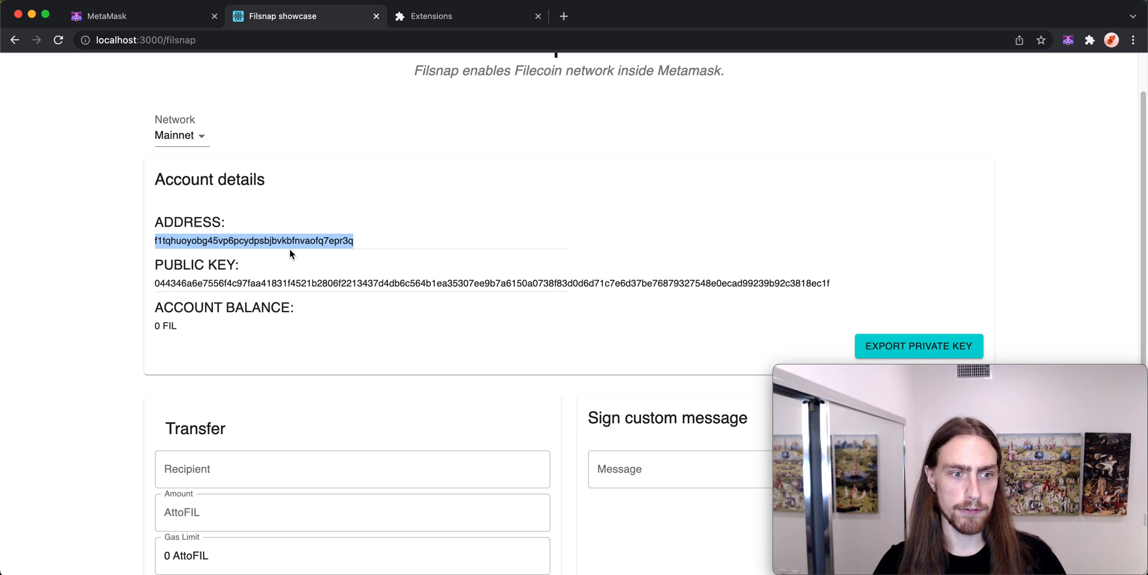
pyautogui.scroll(-3)
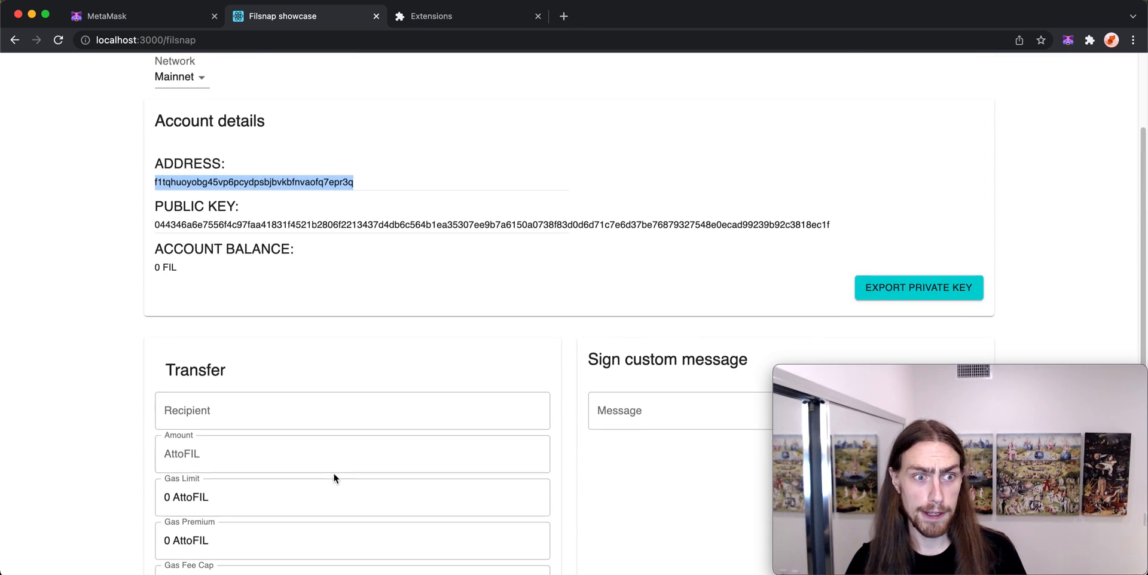
pyautogui.scroll(3)
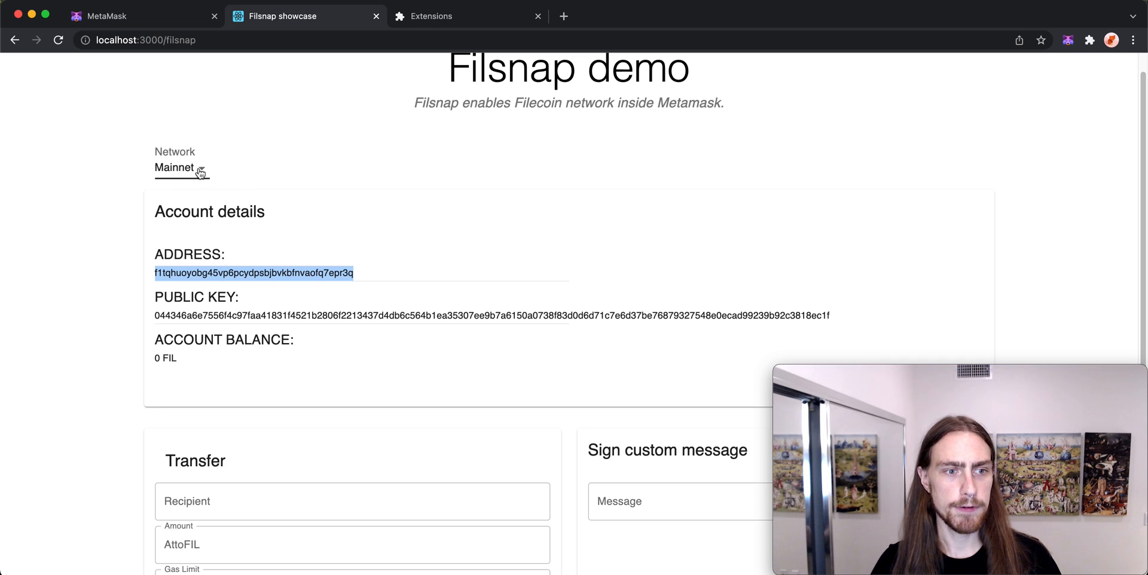
pyautogui.click(179, 167)
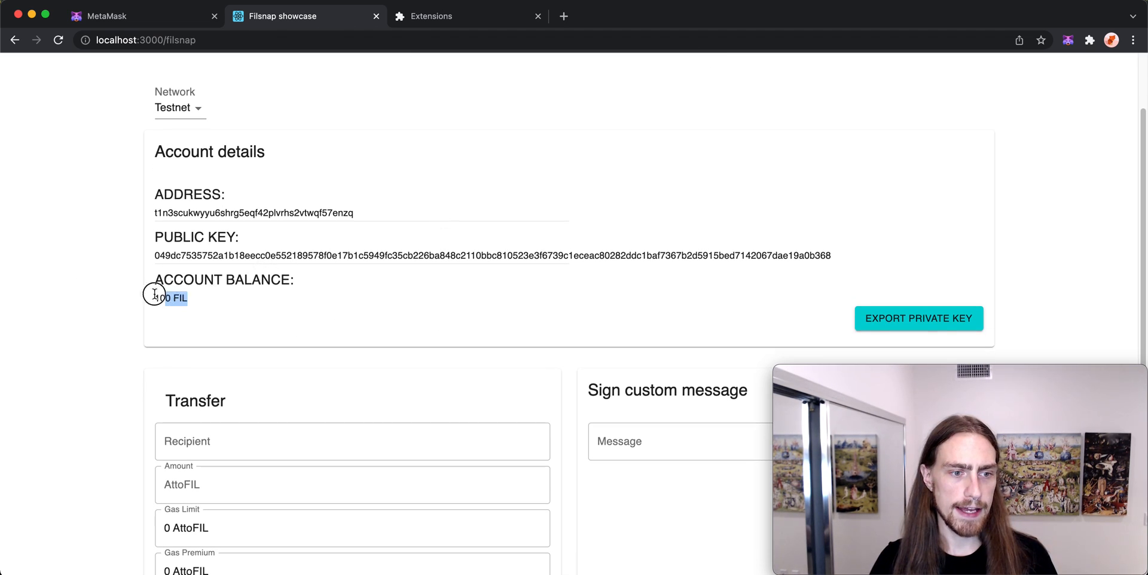
pyautogui.moveTo(592, 68)
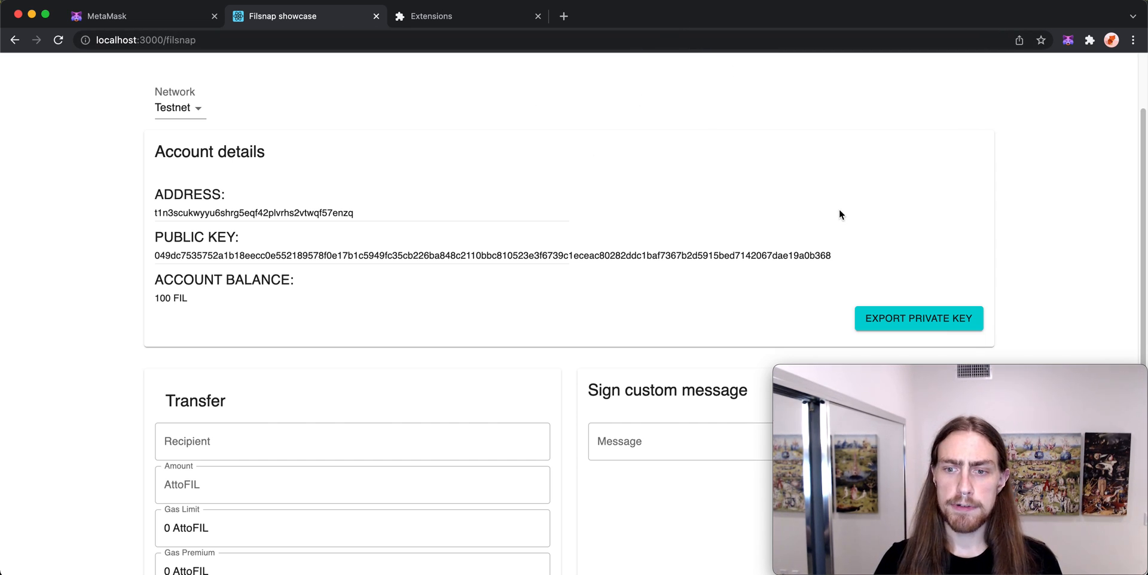
pyautogui.moveTo(644, 121)
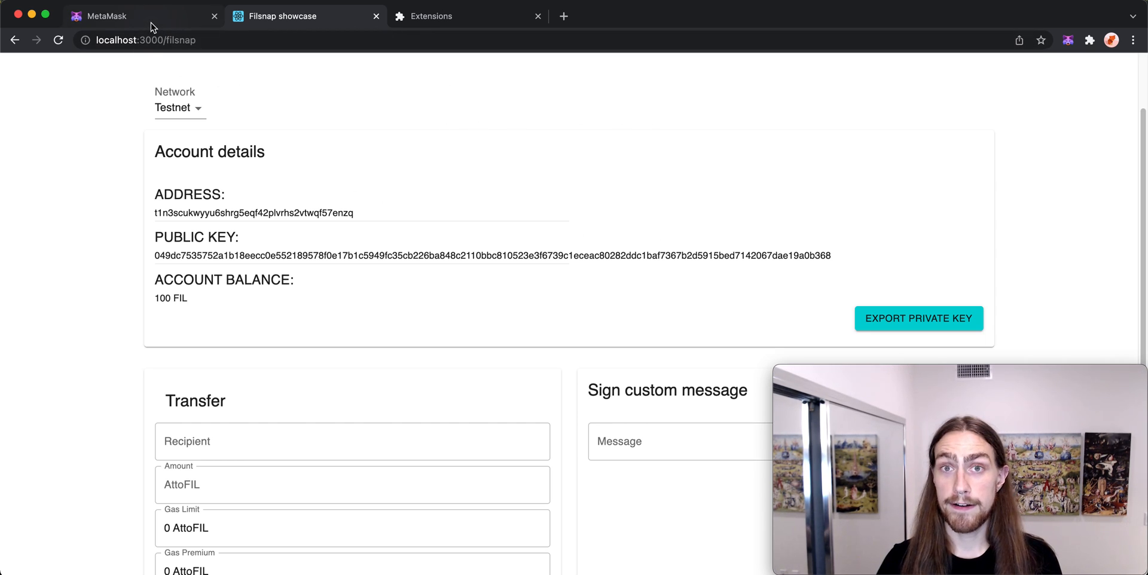
# Step: Disable Filsnap in the Snaps settings so its status shows Stopped
pyautogui.click(106, 15)
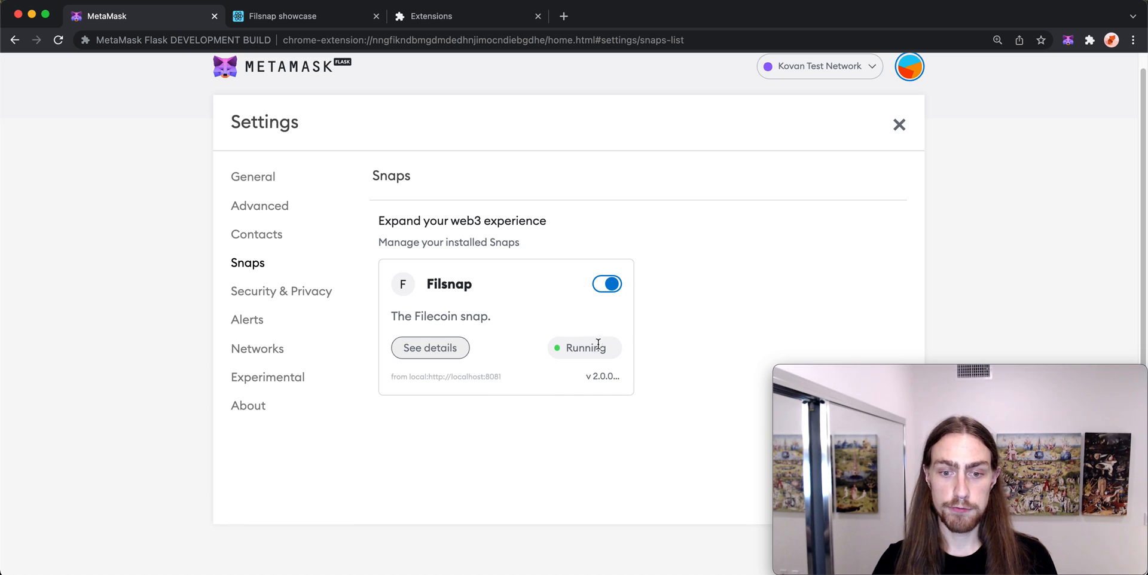
pyautogui.moveTo(585, 348)
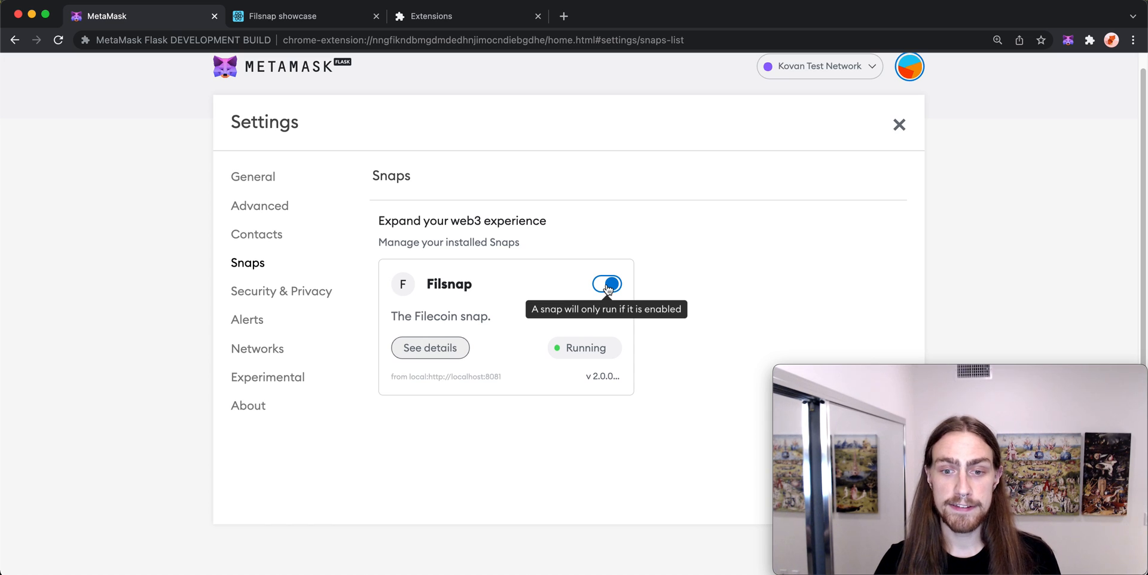
pyautogui.click(606, 284)
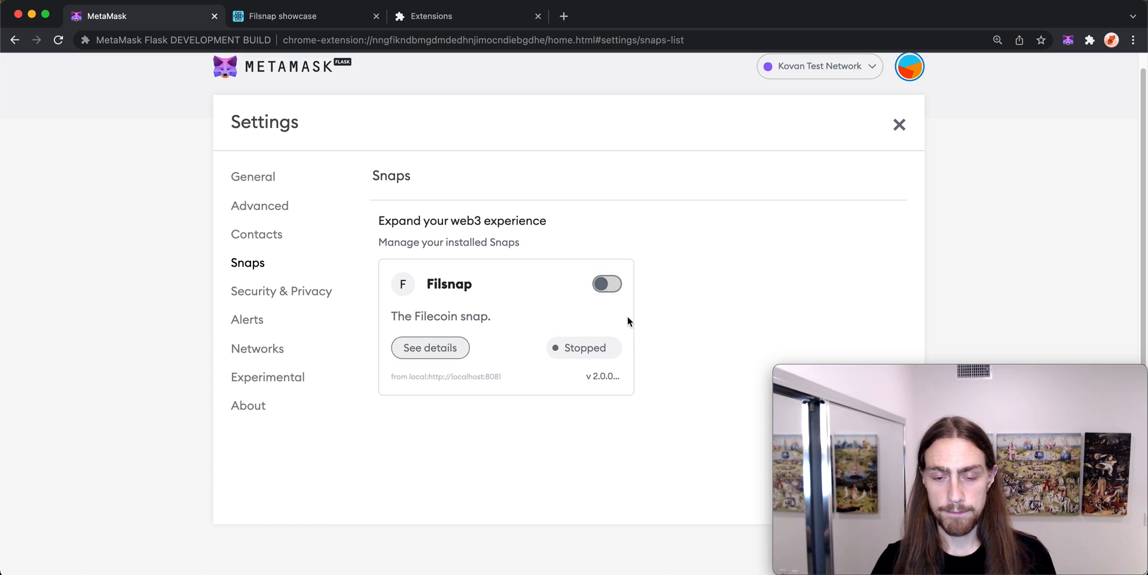
pyautogui.moveTo(583, 348)
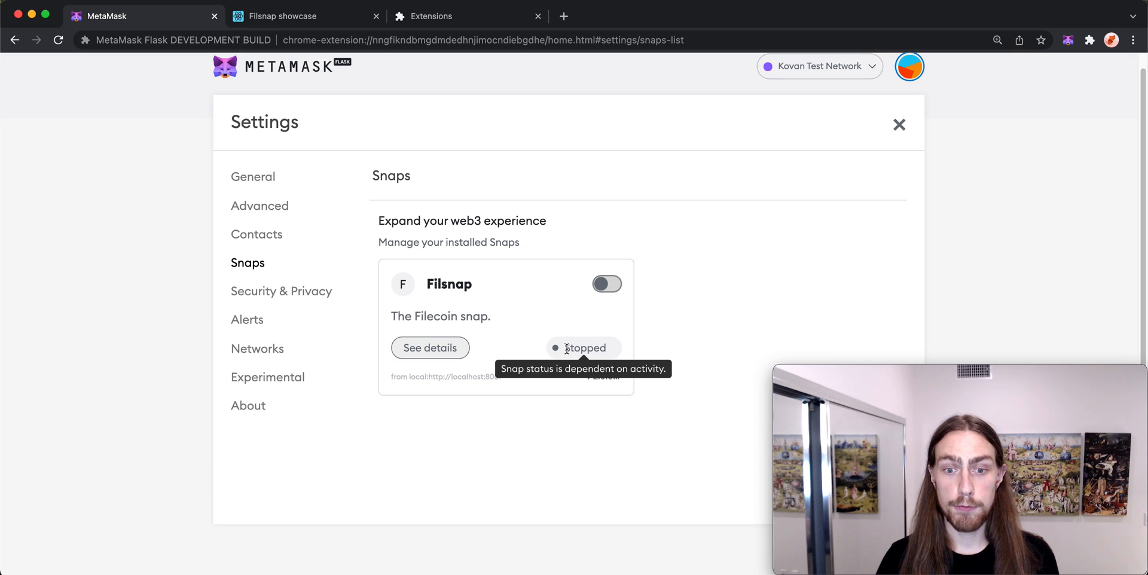
pyautogui.moveTo(603, 324)
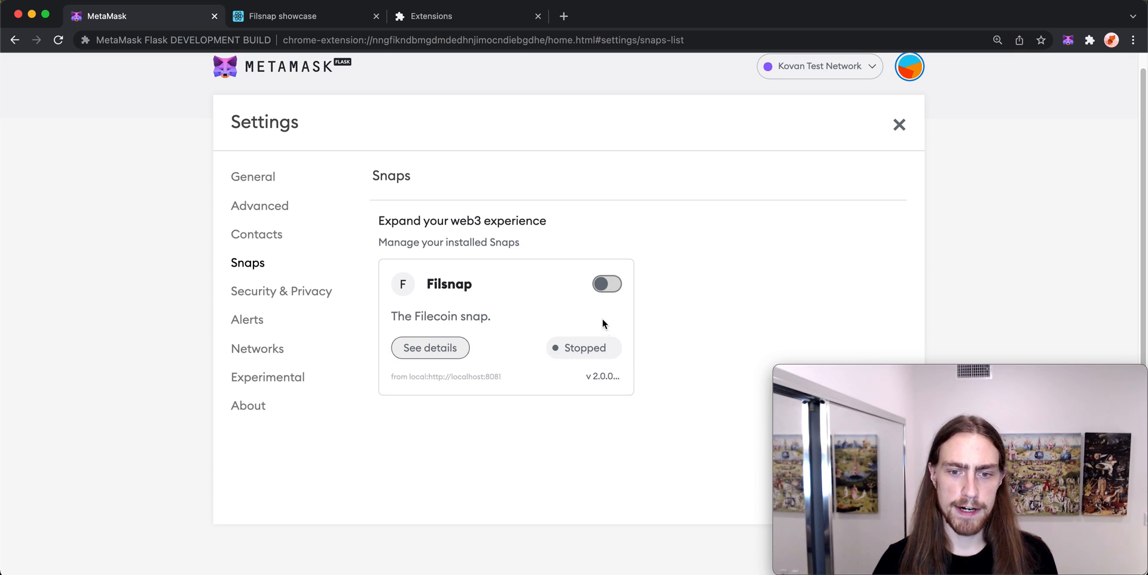
pyautogui.click(606, 283)
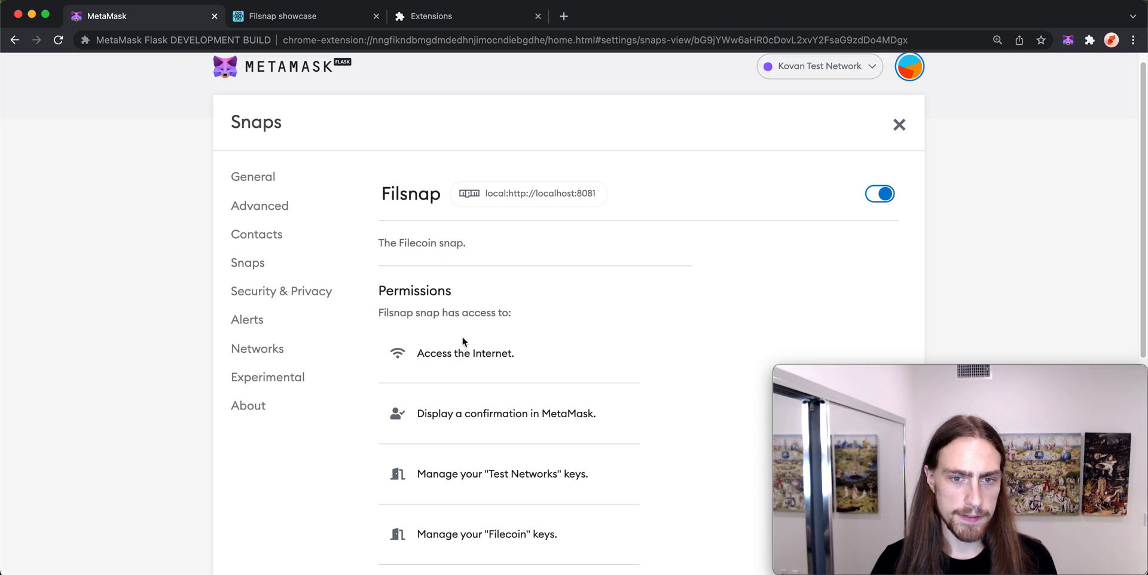
pyautogui.scroll(-3)
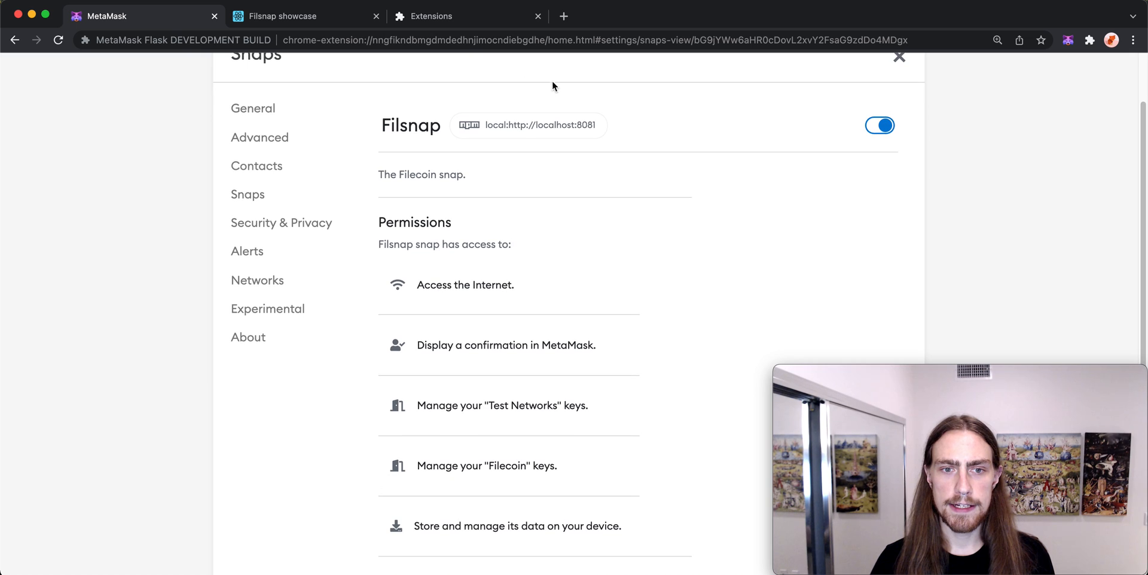
pyautogui.moveTo(523, 137)
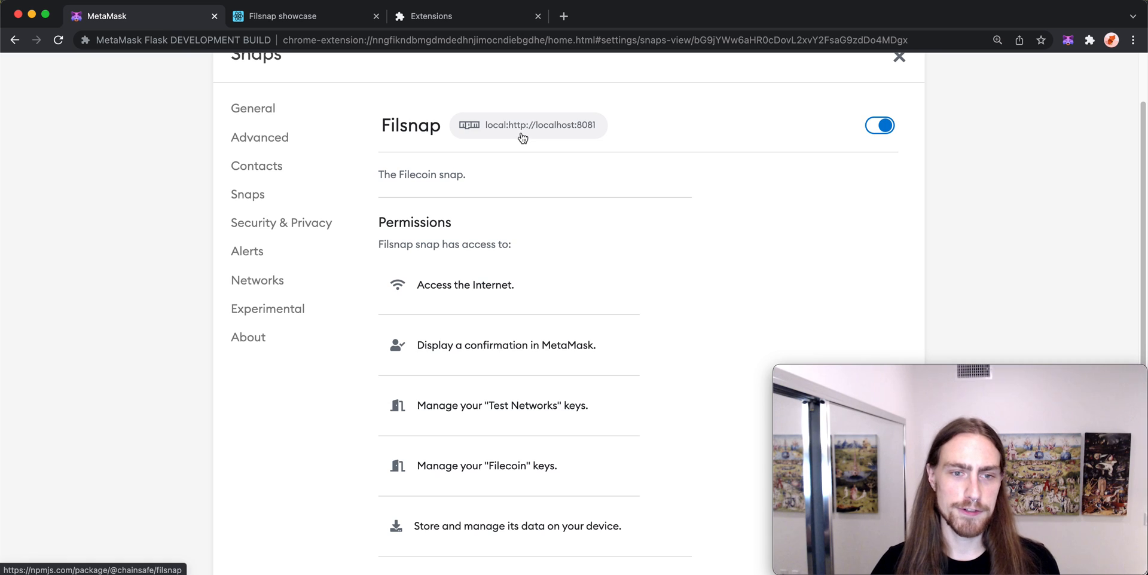
pyautogui.moveTo(512, 139)
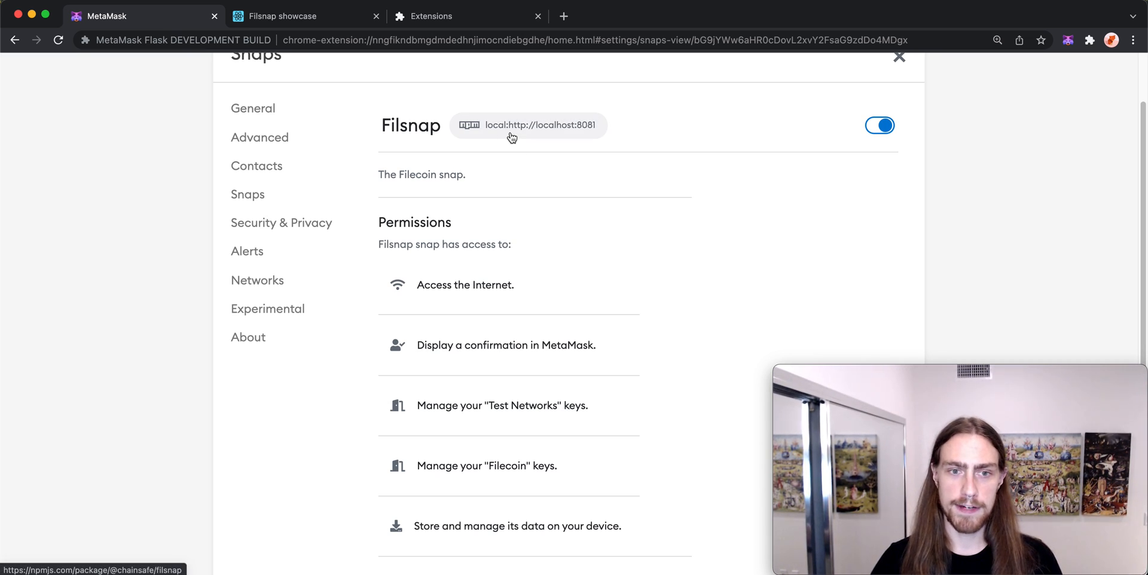
pyautogui.scroll(-3)
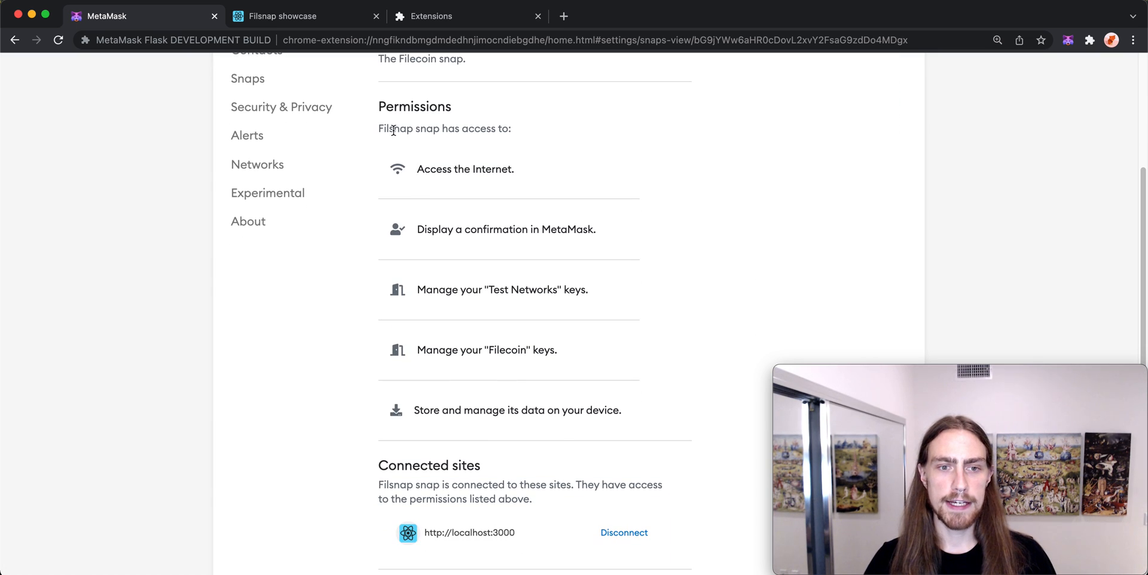
pyautogui.scroll(-3)
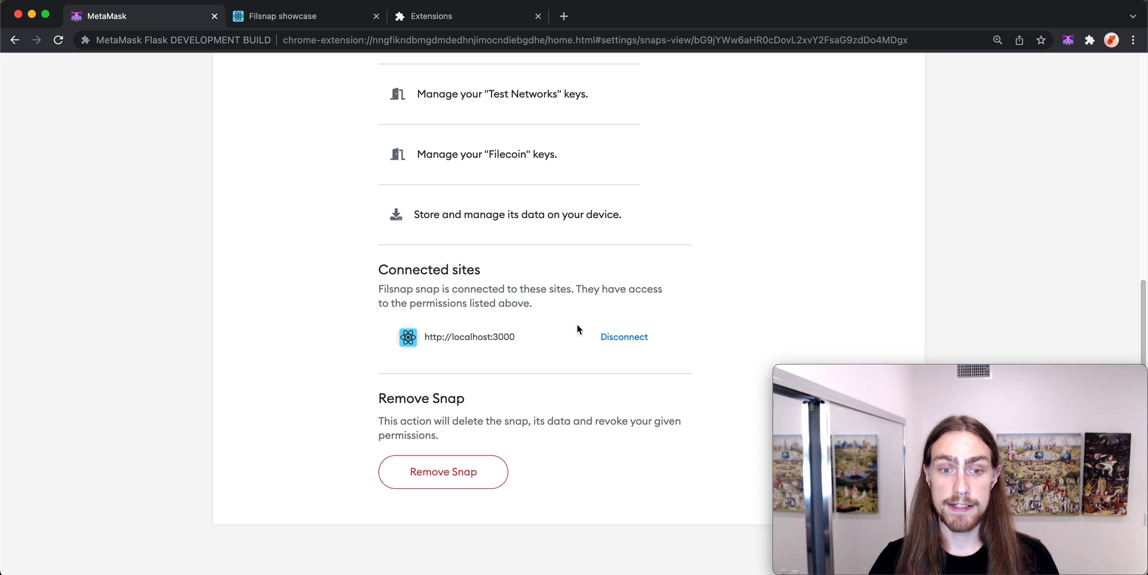
pyautogui.moveTo(559, 333)
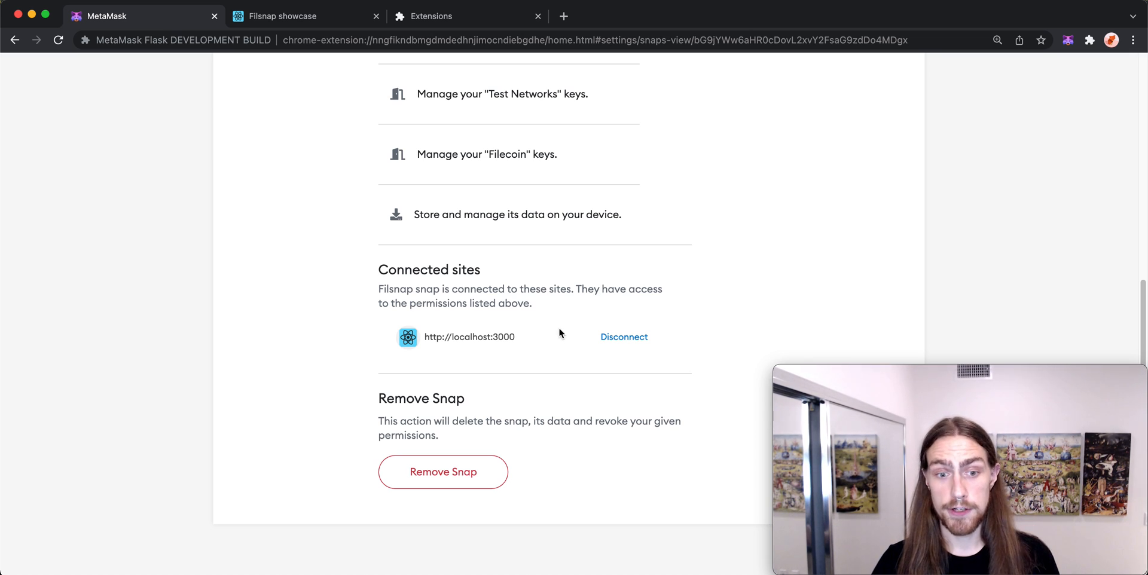
pyautogui.moveTo(637, 351)
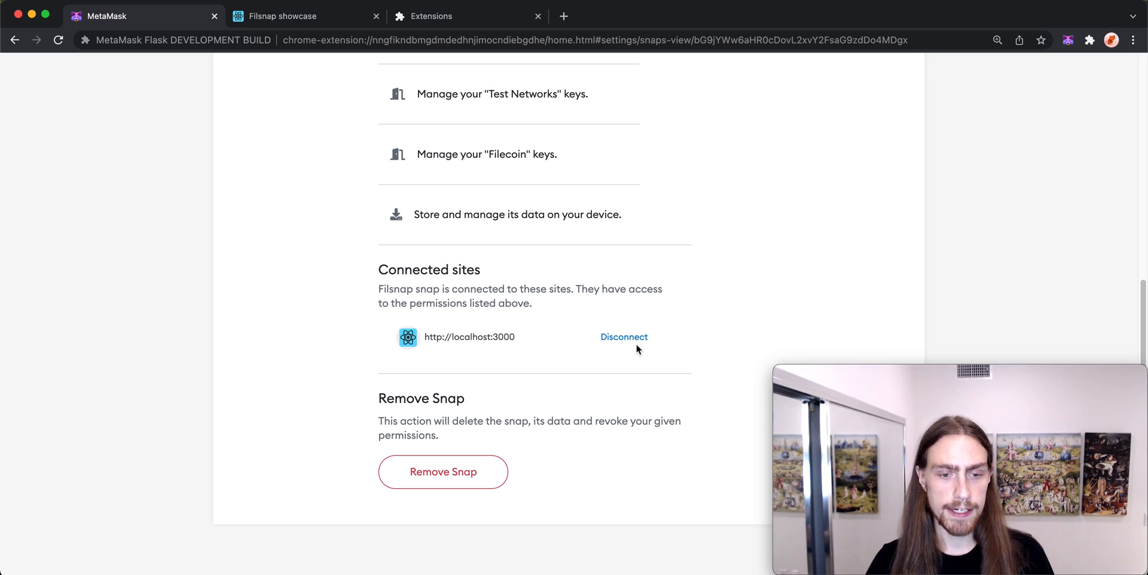
pyautogui.moveTo(420, 465)
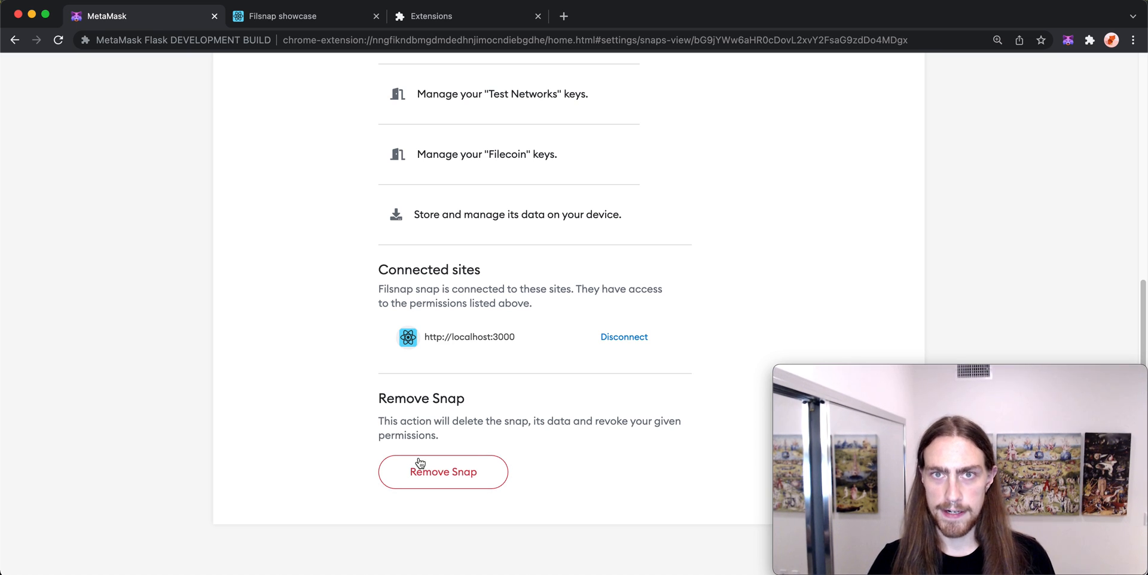
pyautogui.moveTo(484, 438)
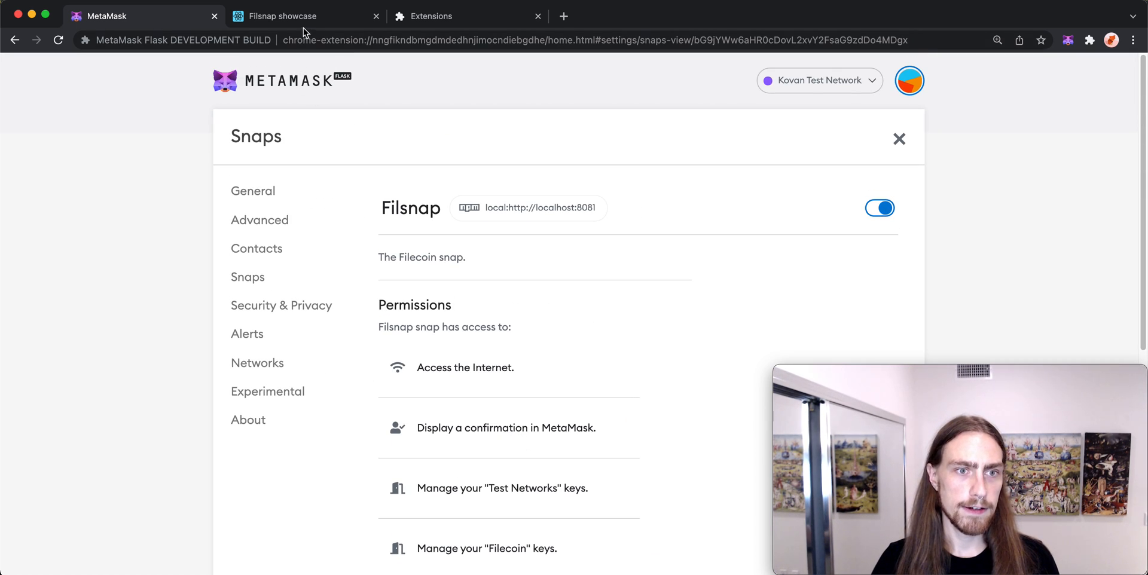
# Step: Enter 'Snaps are awesome' in the demo's Sign custom message field
pyautogui.click(284, 16)
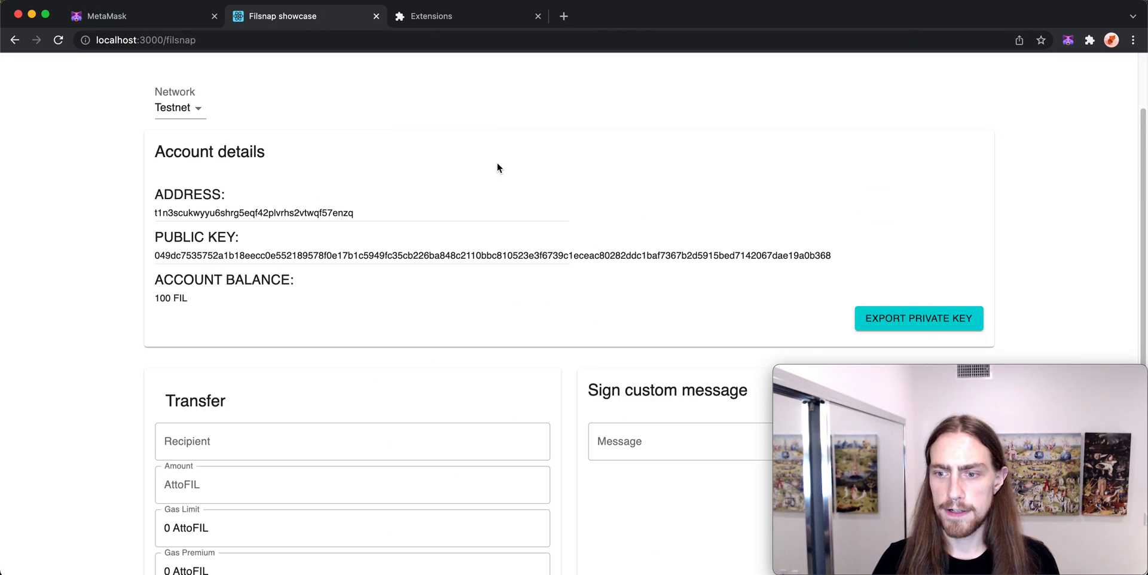
pyautogui.scroll(-3)
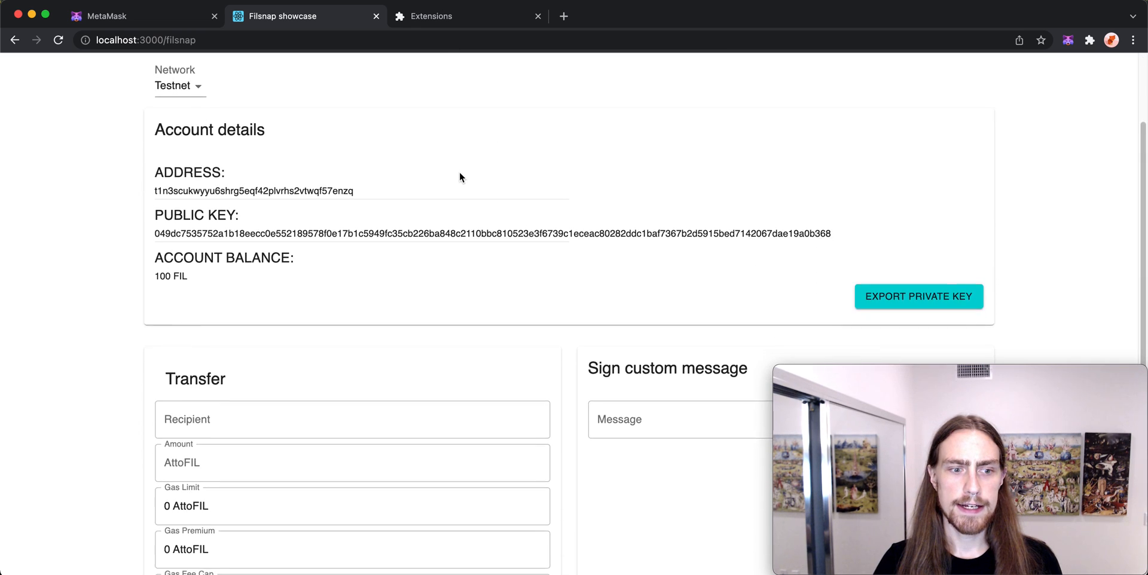
pyautogui.scroll(-3)
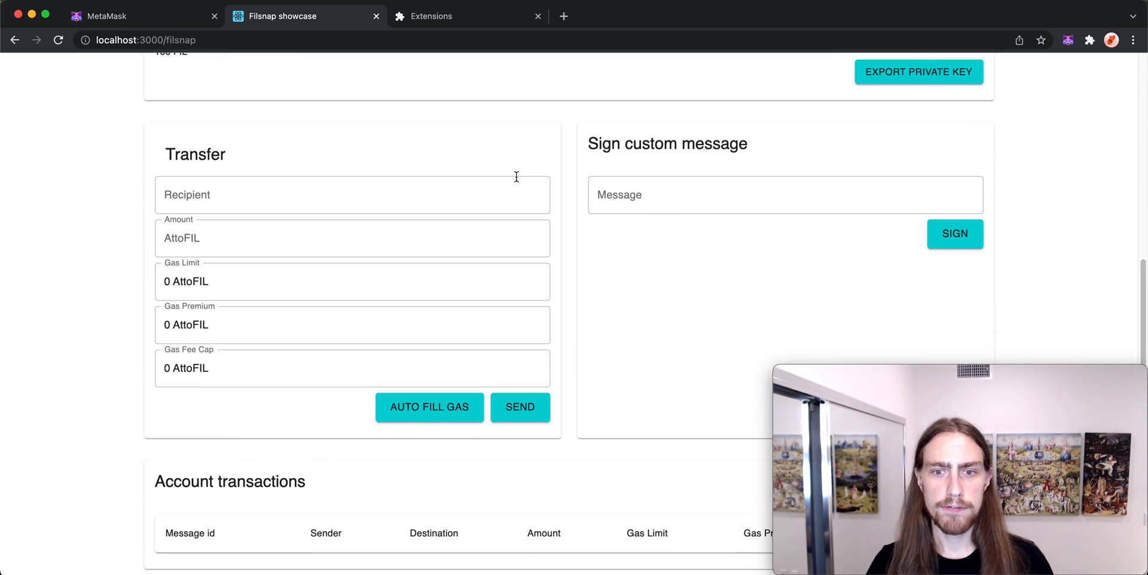
pyautogui.click(785, 195)
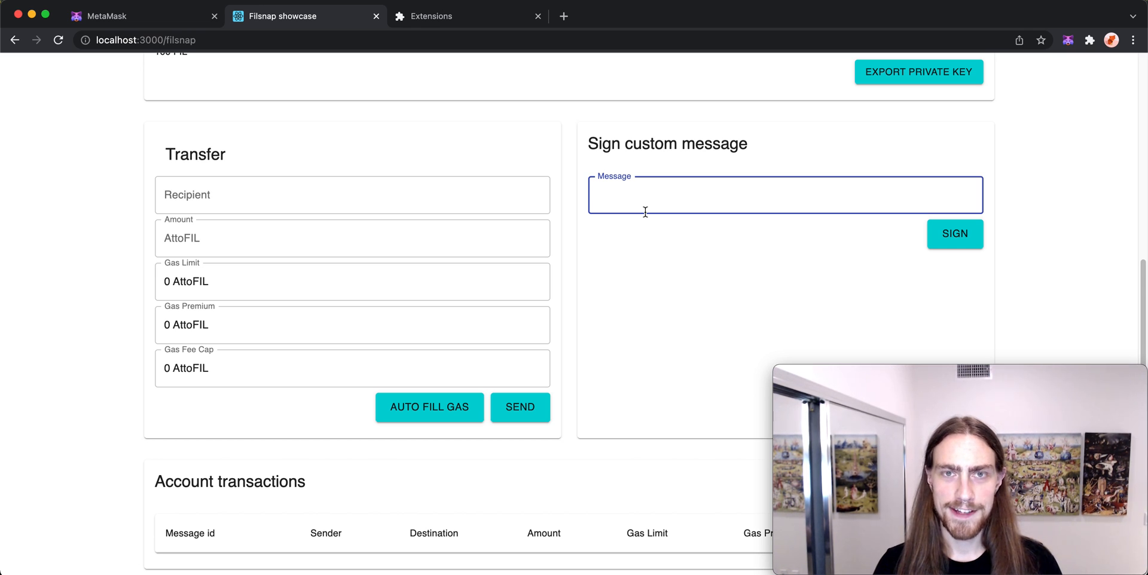
pyautogui.write('Snaps are awesome')
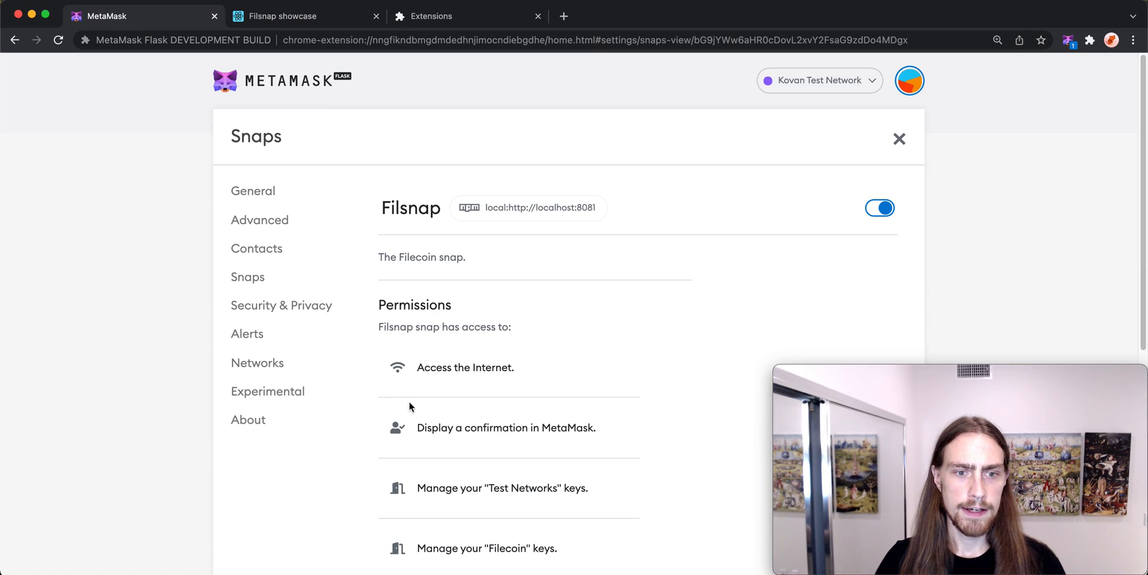
pyautogui.moveTo(842, 212)
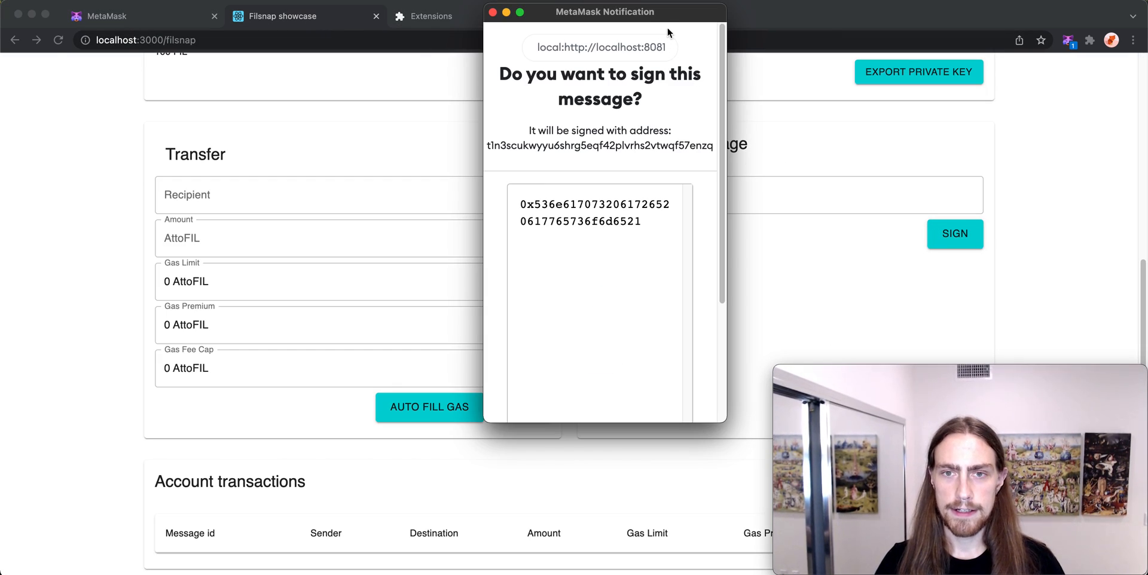
# Step: Review the hex-encoded message content and approve signing it with the Filecoin address
pyautogui.scroll(-3)
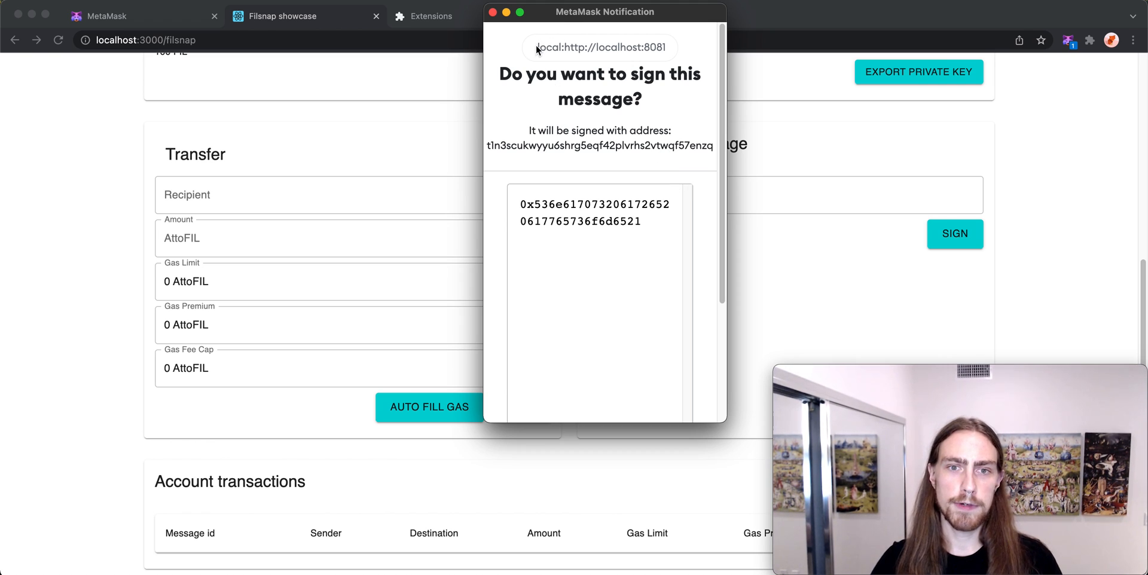
pyautogui.moveTo(585, 74)
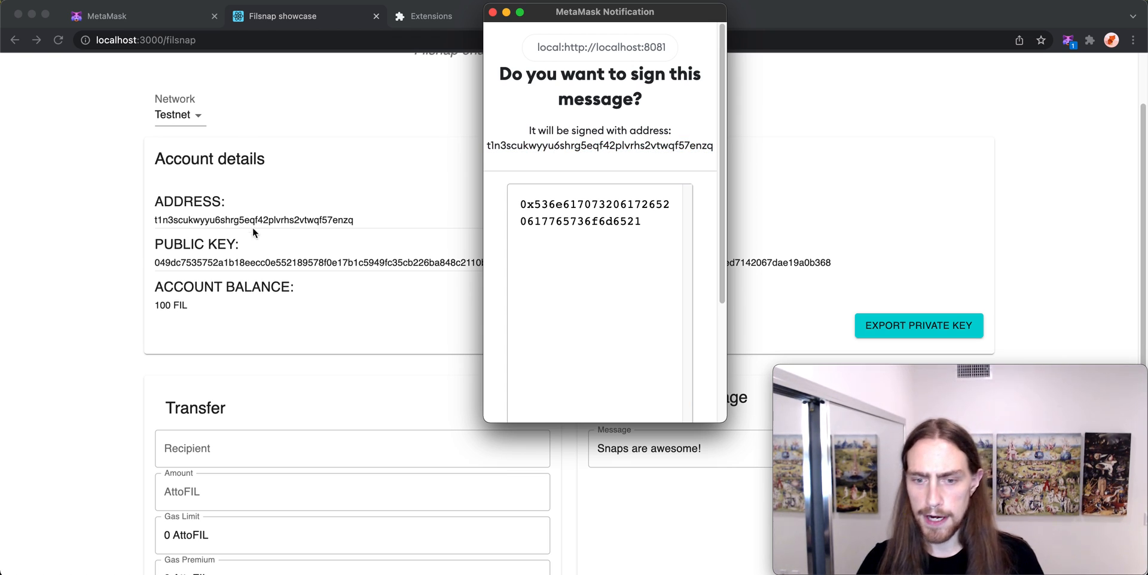
pyautogui.moveTo(521, 205); pyautogui.dragTo(641, 222)
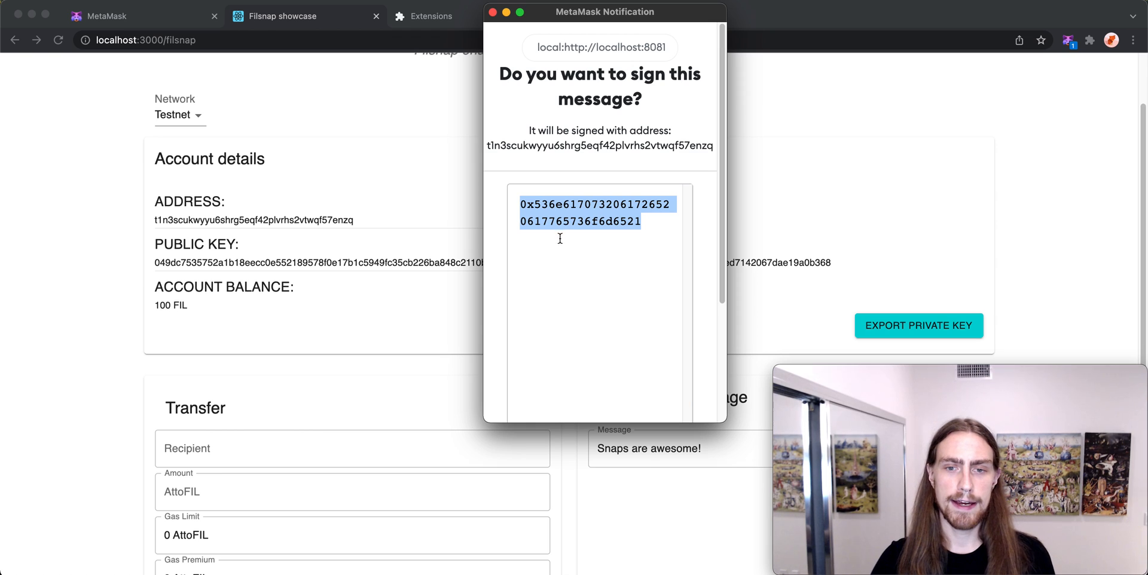
pyautogui.scroll(-3)
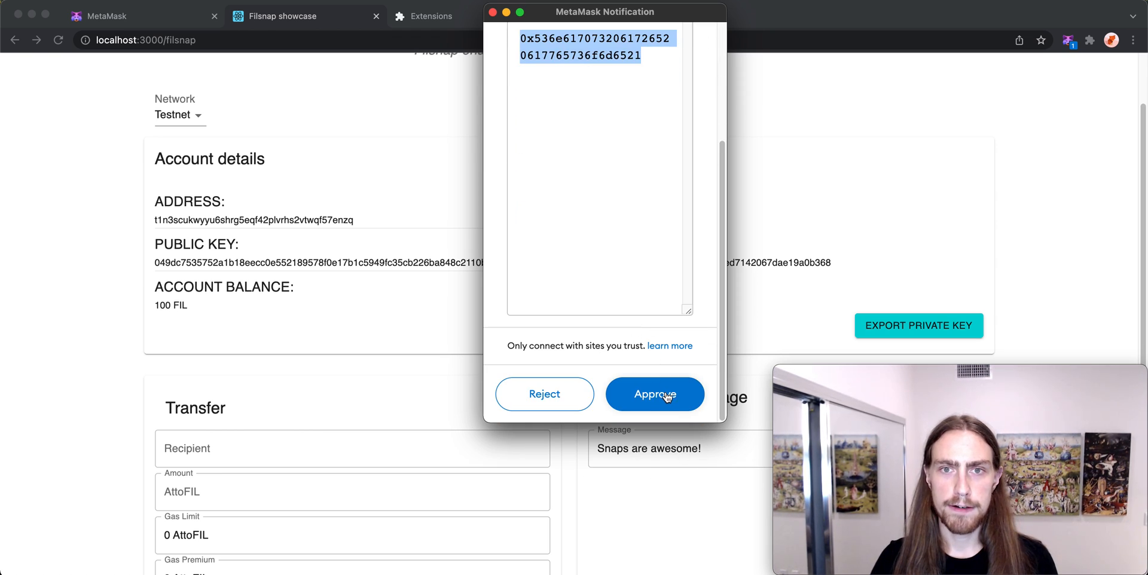
pyautogui.click(654, 393)
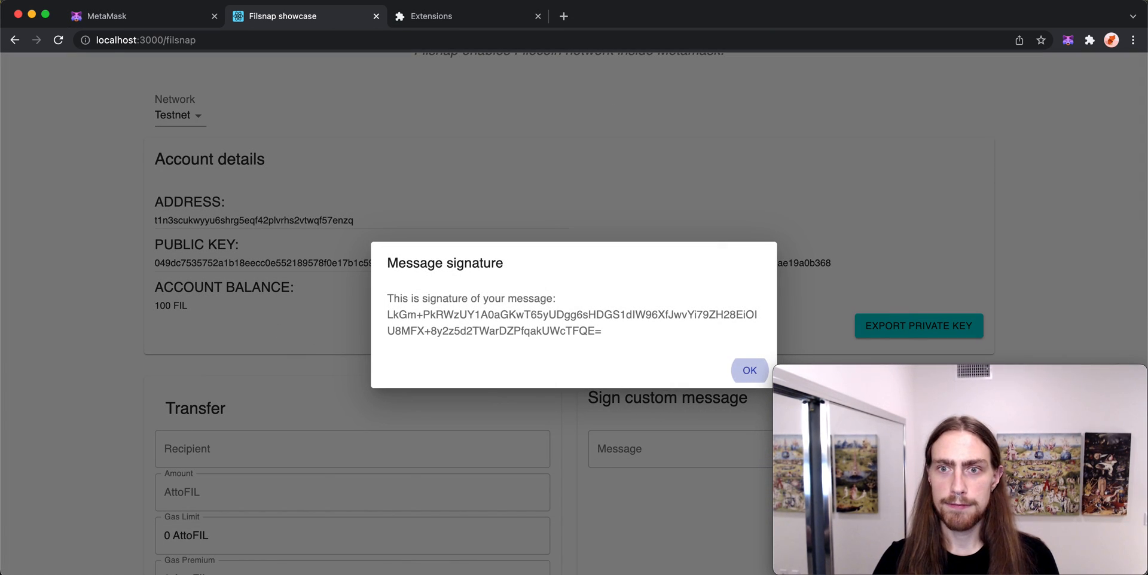
pyautogui.moveTo(684, 338)
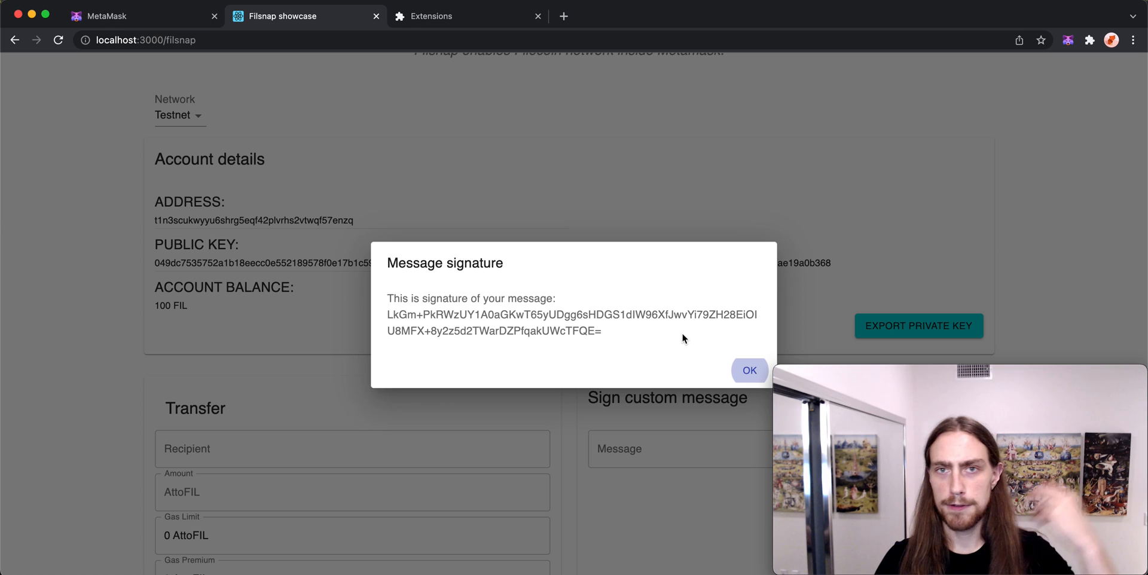
pyautogui.moveTo(670, 341)
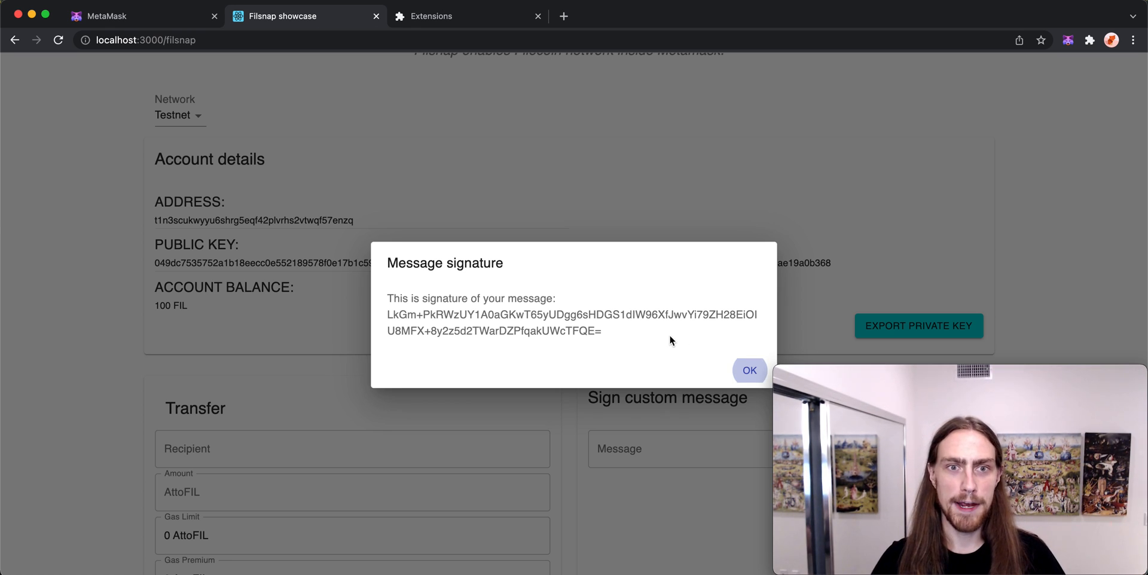
pyautogui.moveTo(714, 321)
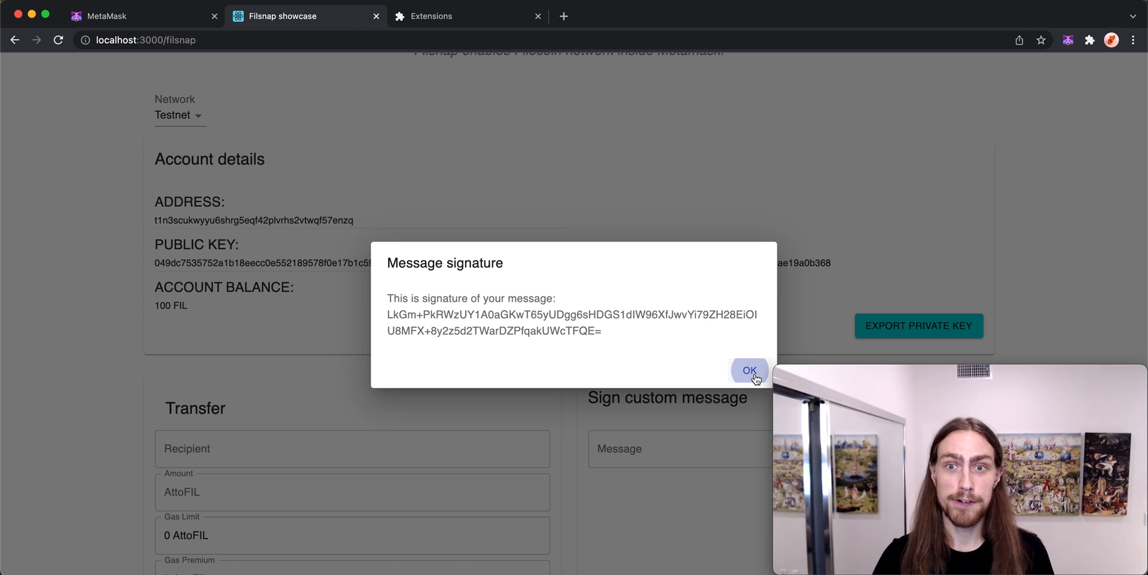
# Step: Dismiss the Message signature result dialog with OK
pyautogui.click(749, 371)
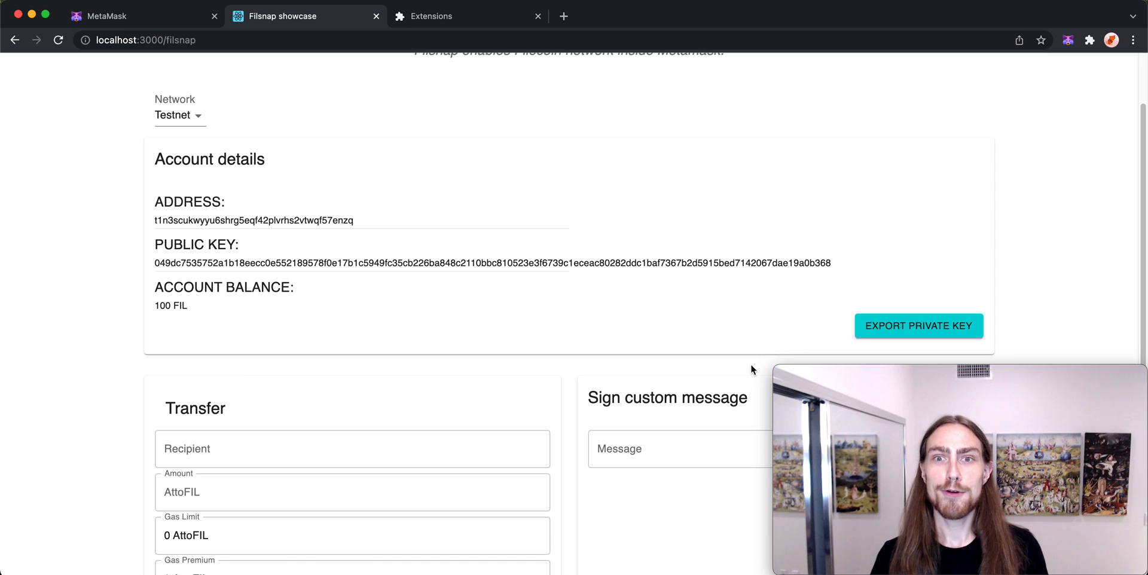